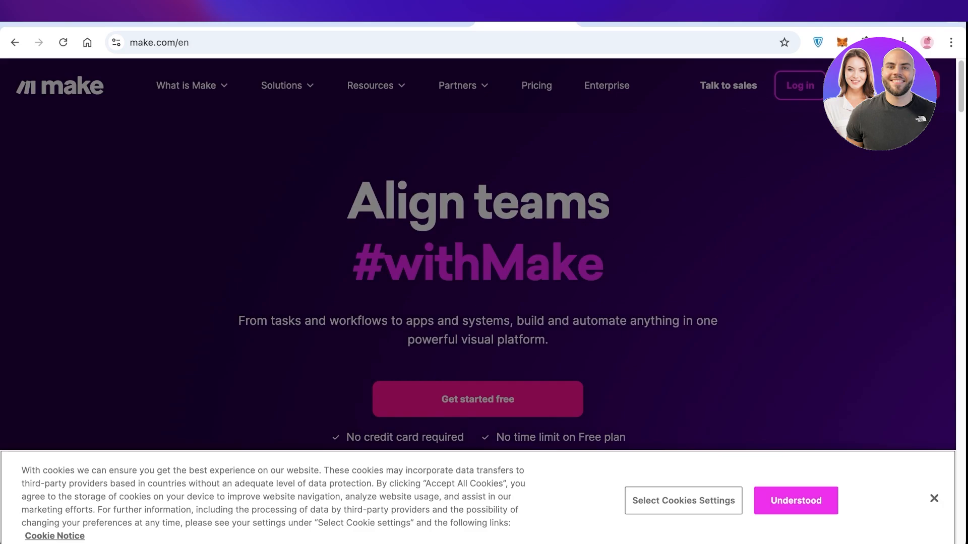
Dismiss the cookie notice and scroll the make.com homepage through How it works and features
click(795, 500)
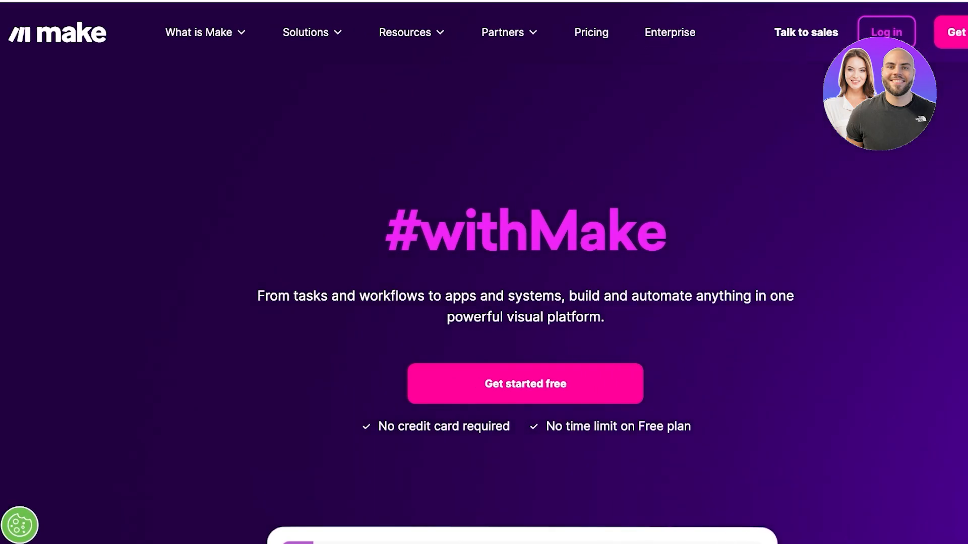
click(200, 32)
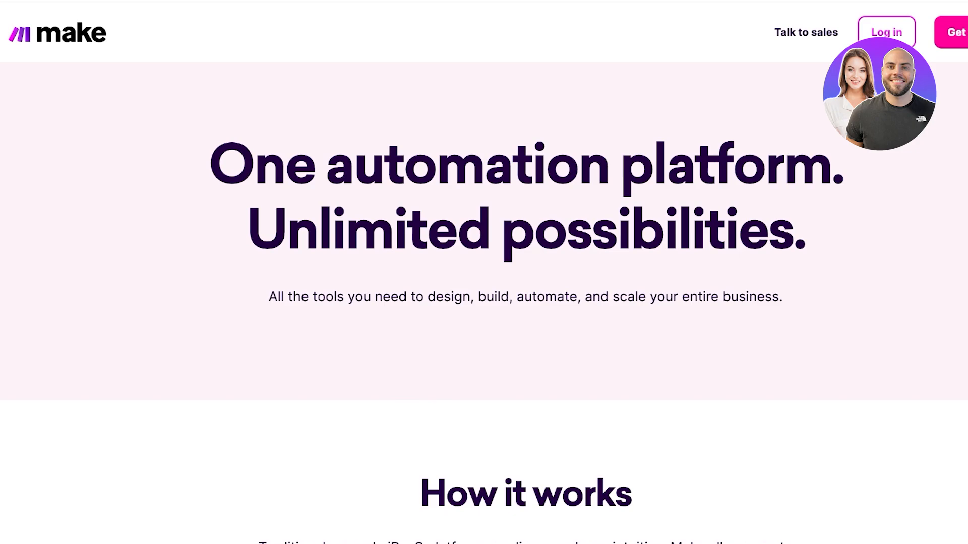
scroll(down, 3)
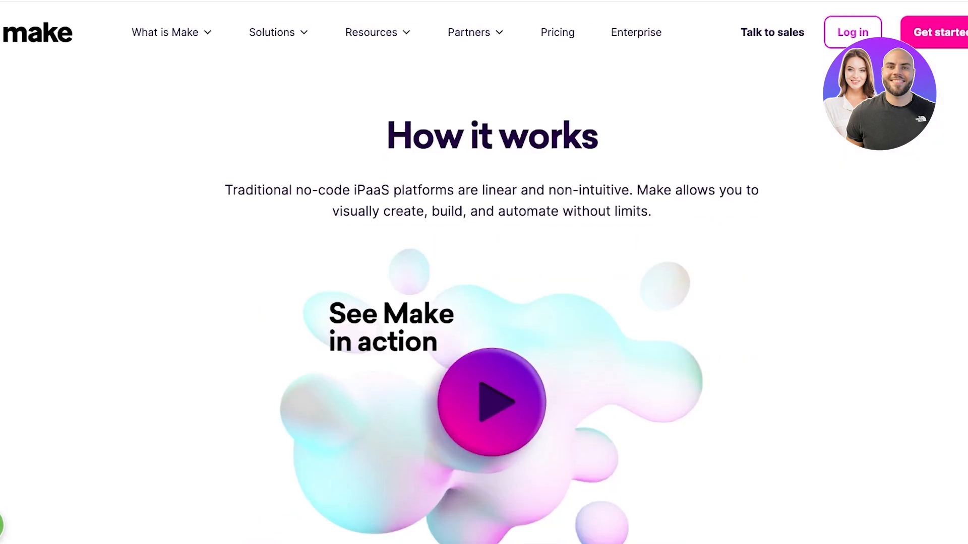
scroll(down, 3)
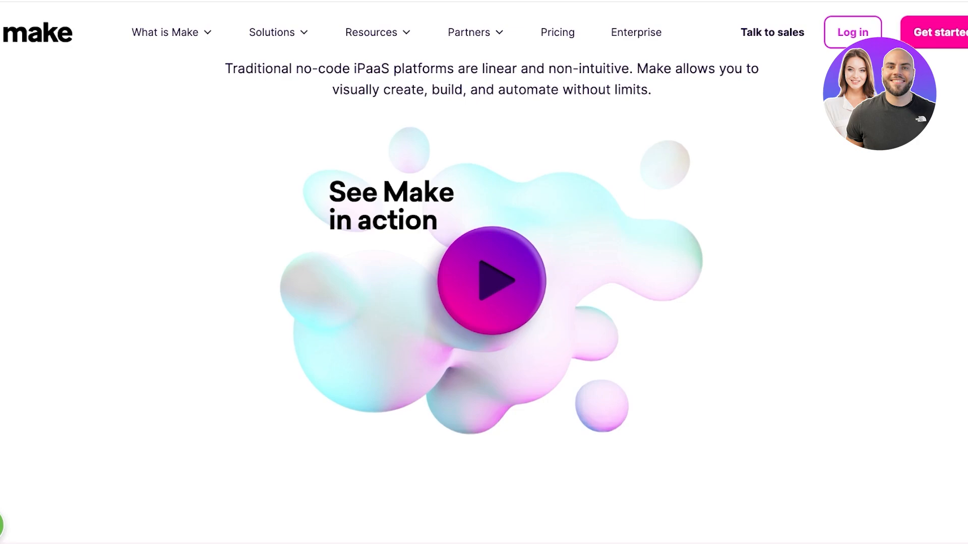
scroll(down, 3)
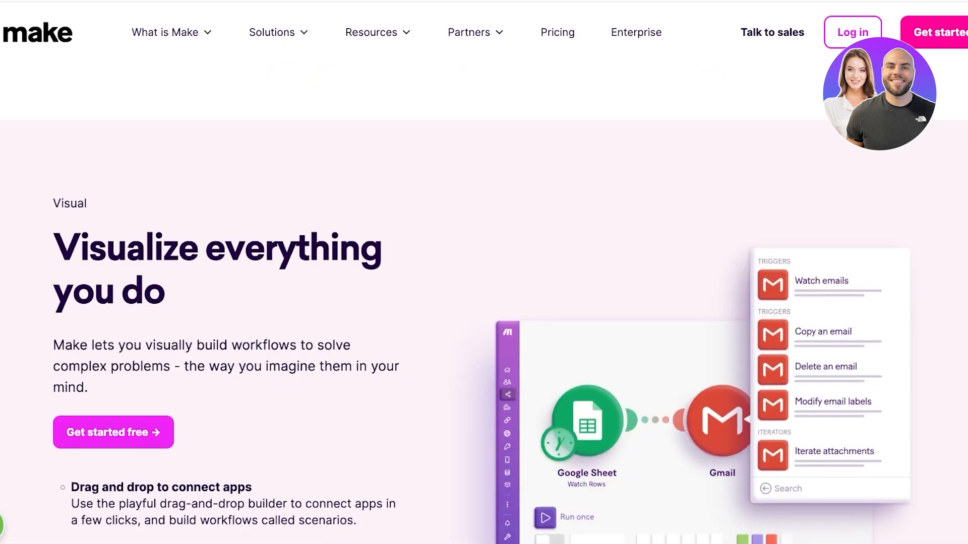
scroll(down, 3)
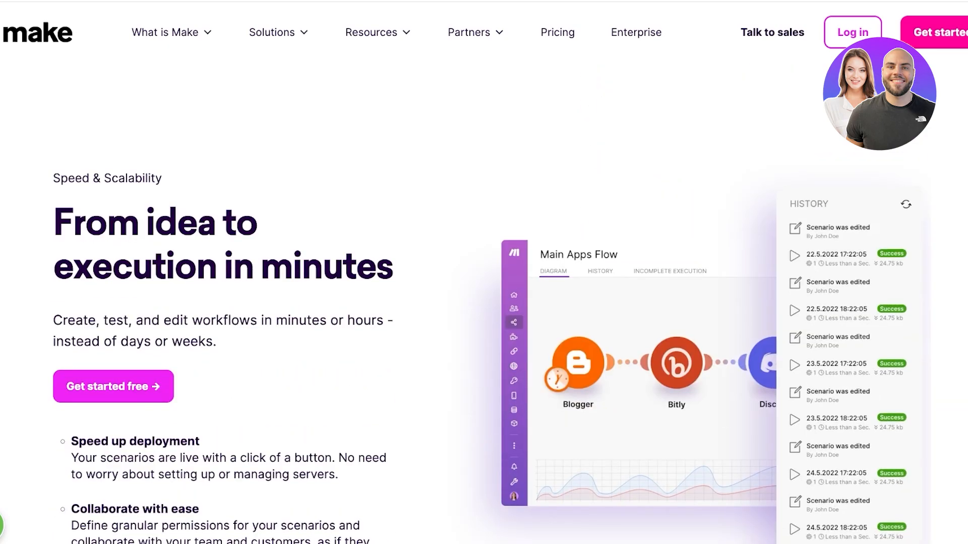
scroll(down, 3)
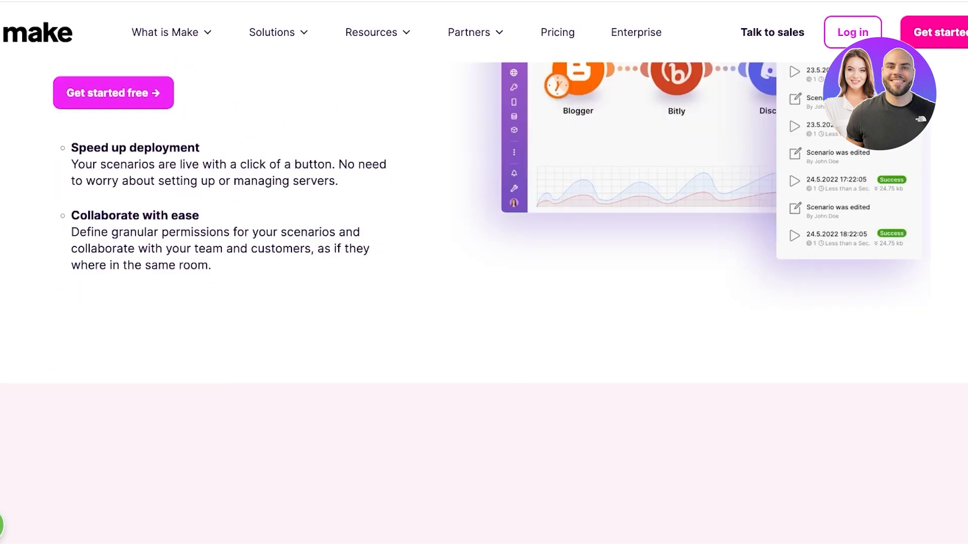
scroll(down, 3)
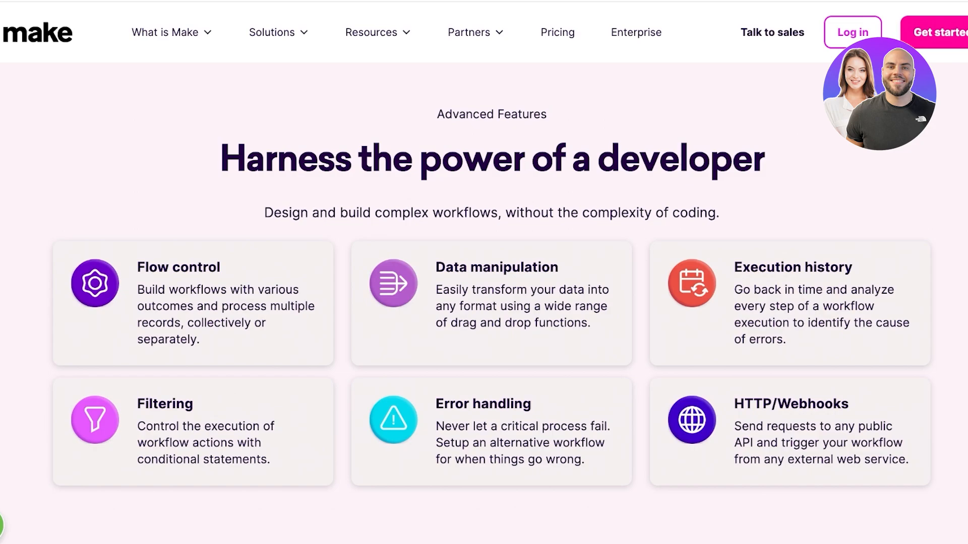
scroll(down, 3)
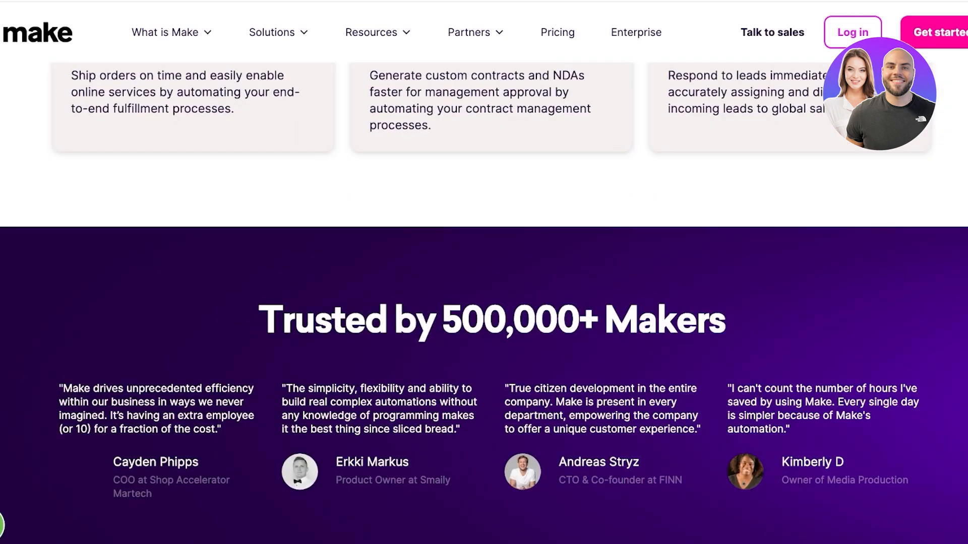
scroll(down, 3)
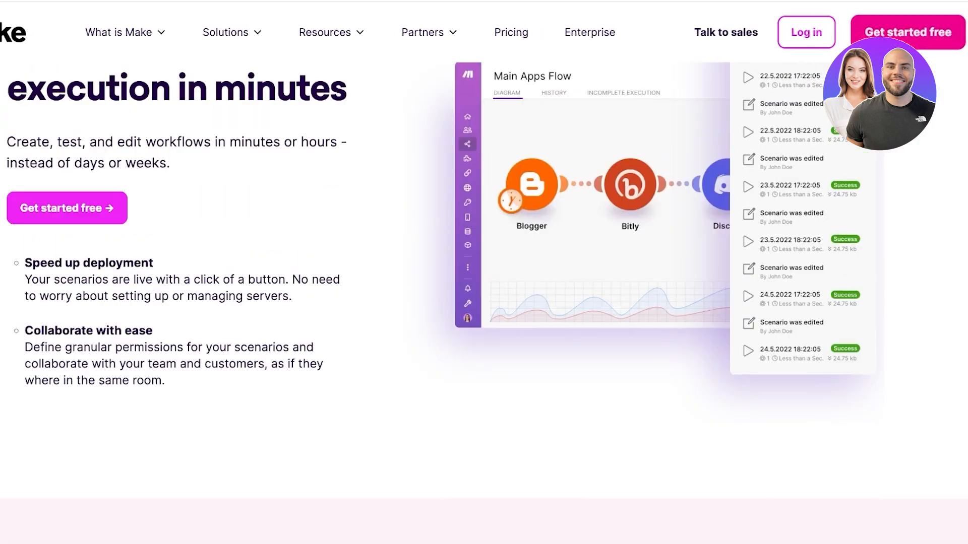
Sign up for a free Make account using a Google account, landing on My Organization
click(909, 32)
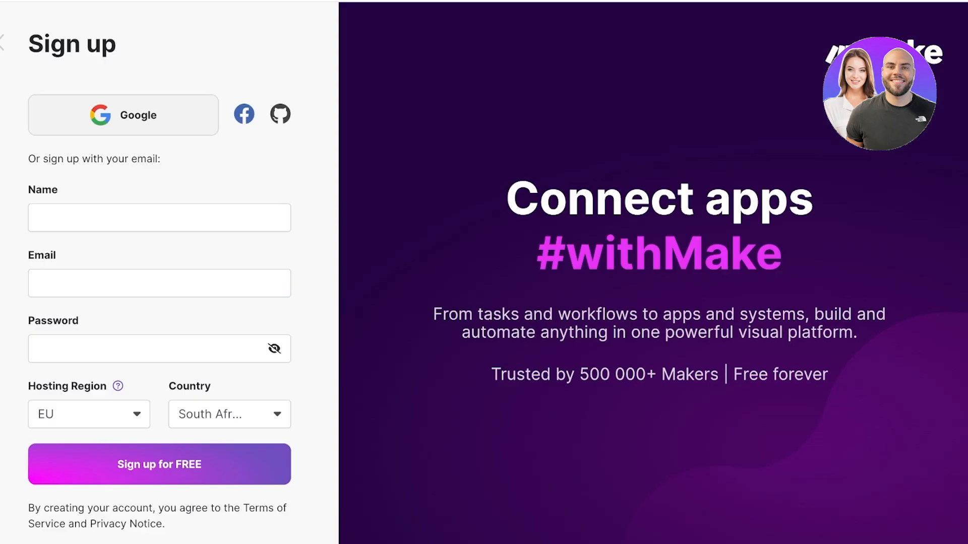
click(124, 115)
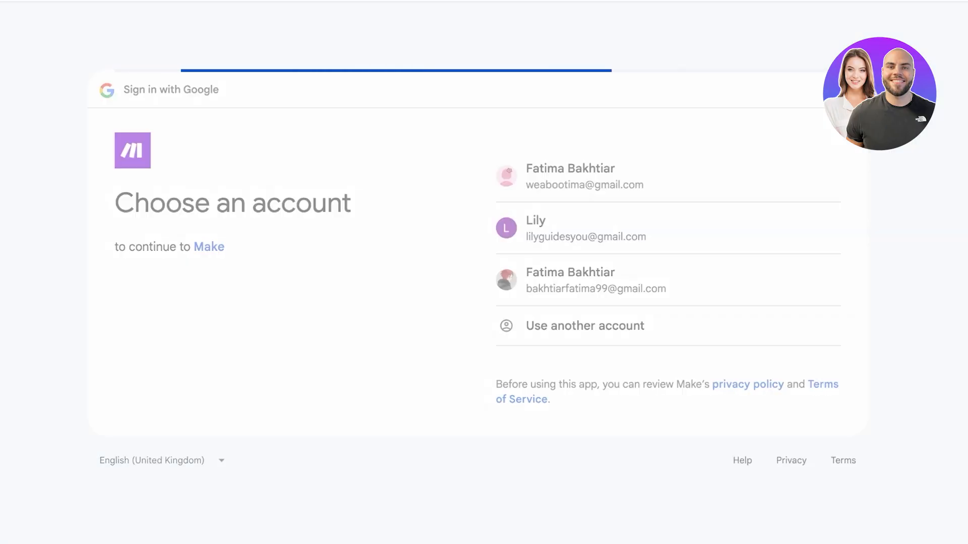
click(569, 176)
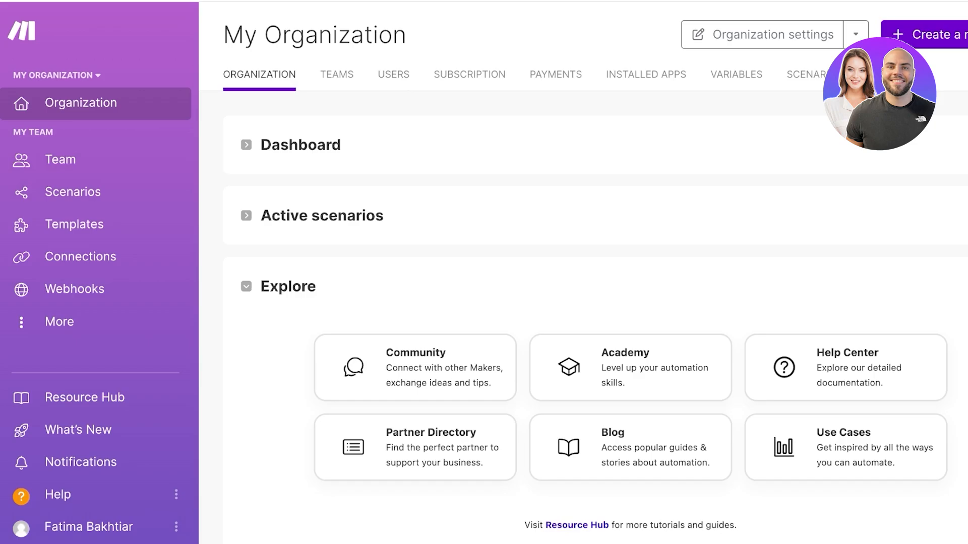
mouse_move(337, 75)
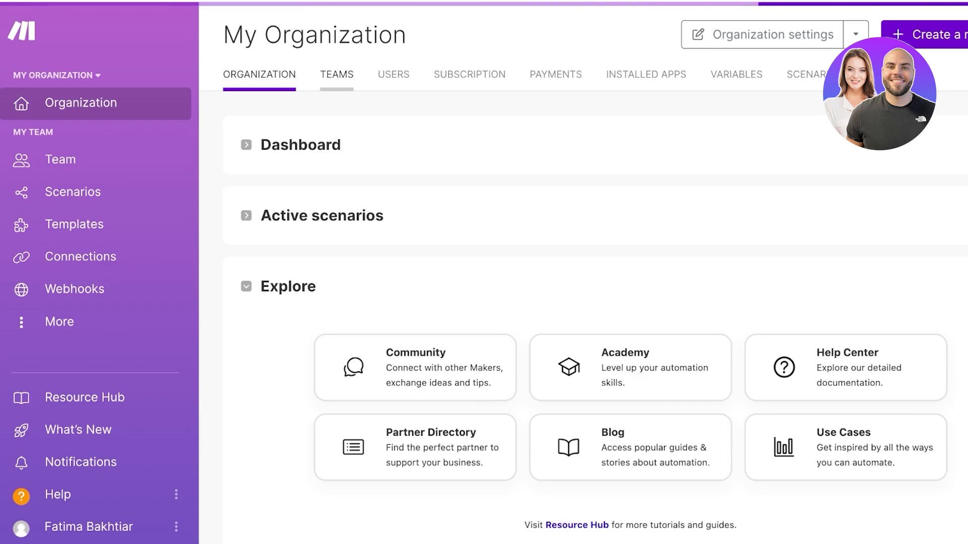
View the Teams and empty Connections pages, then open a new scenario in the builder
click(337, 74)
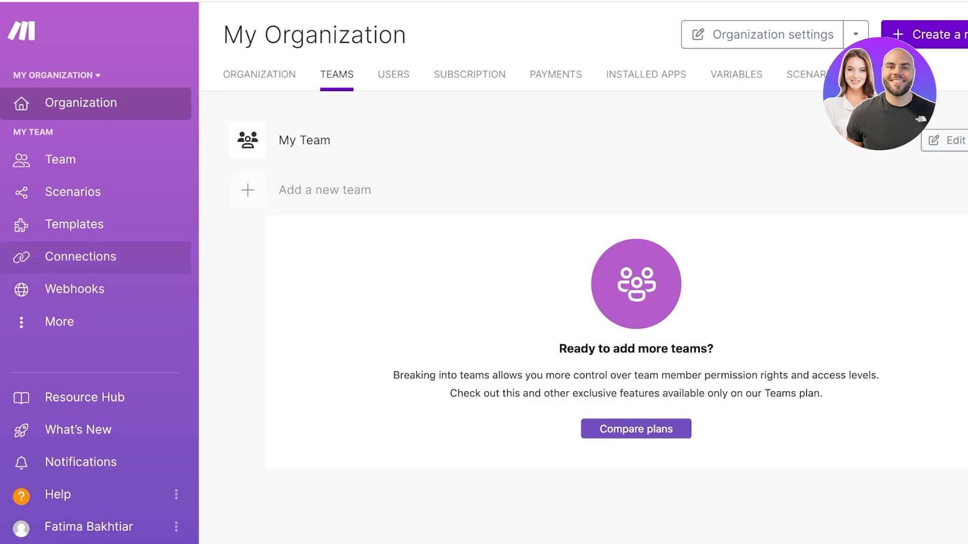
click(80, 257)
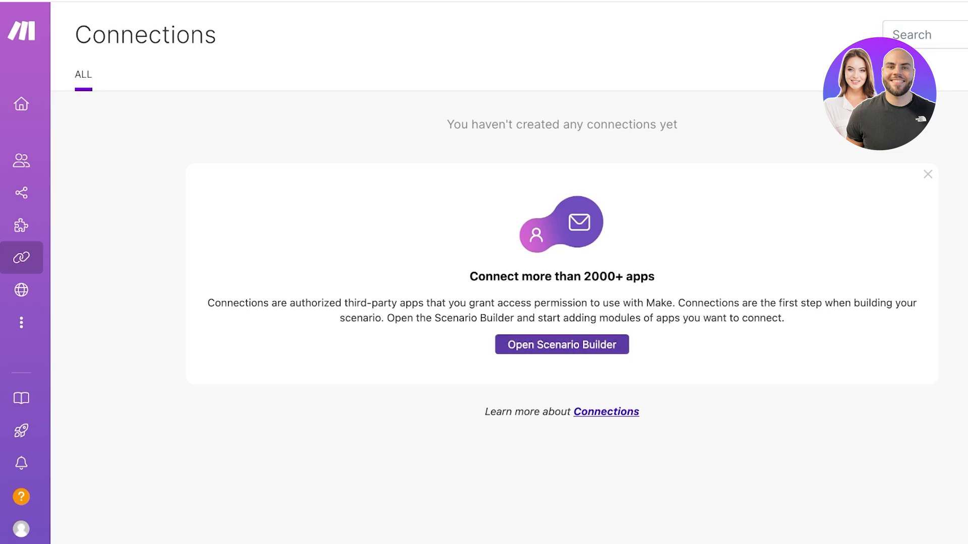
click(562, 344)
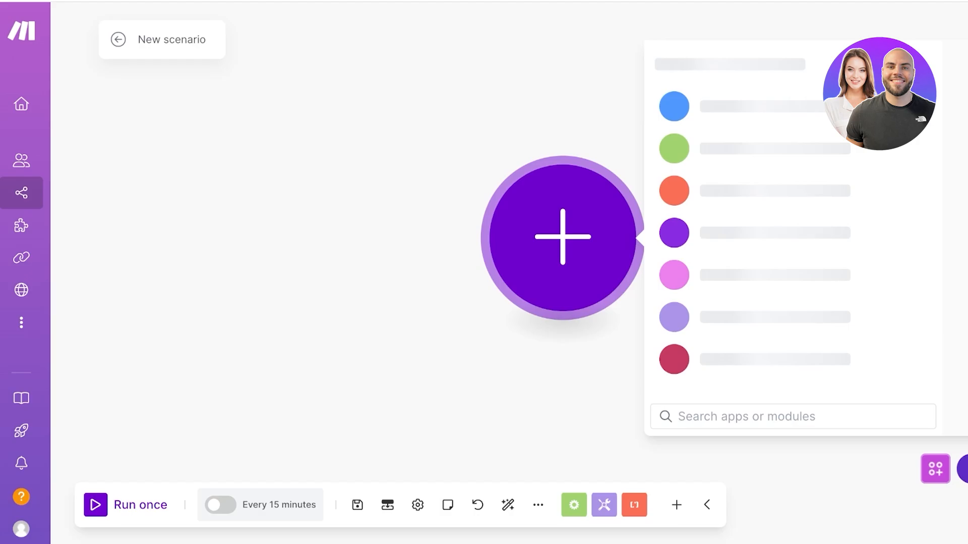
Scroll through the builder's All Apps list, then return to the empty All scenarios list
click(561, 238)
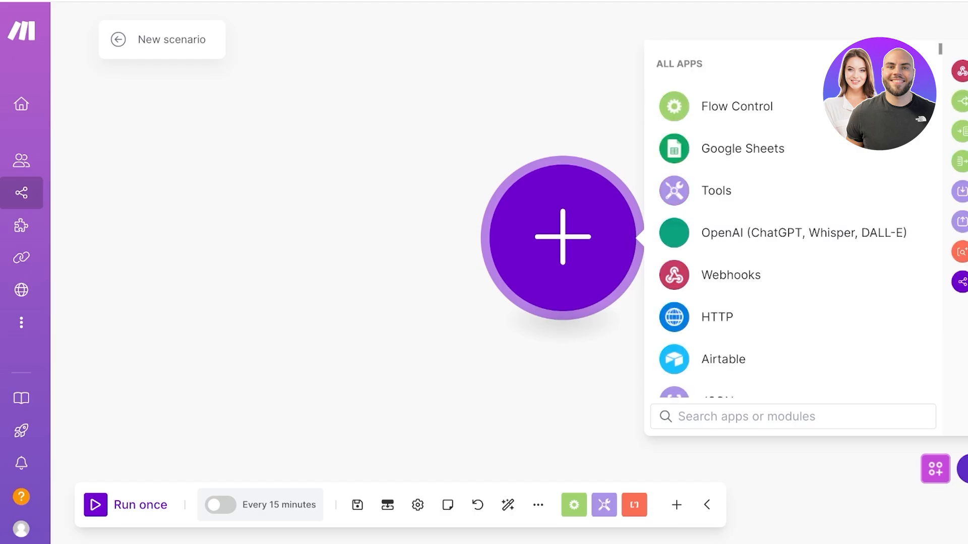
scroll(down, 3)
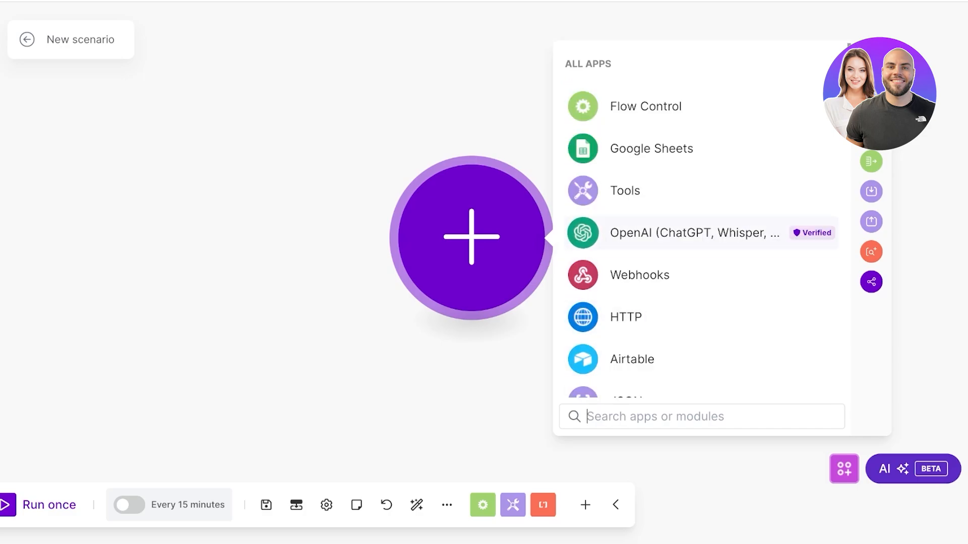
scroll(down, 3)
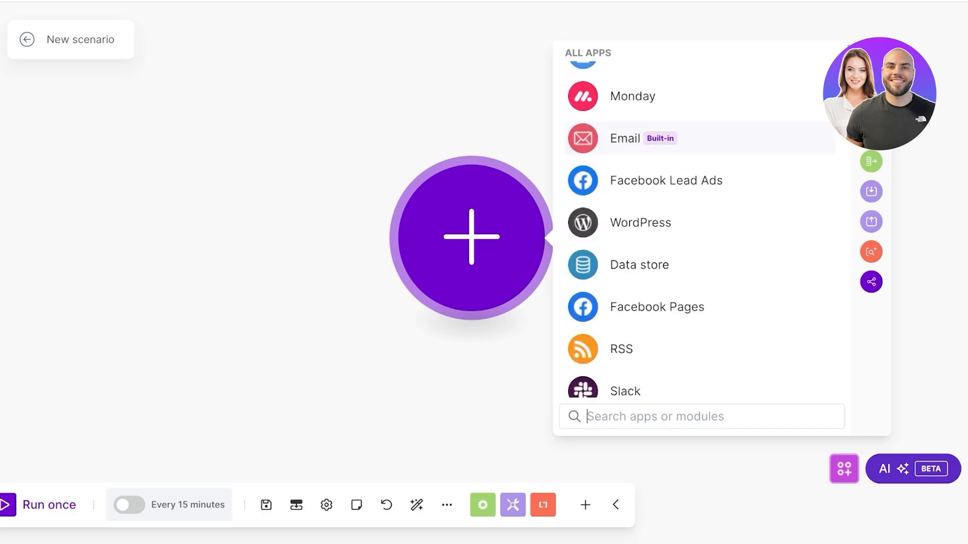
scroll(down, 3)
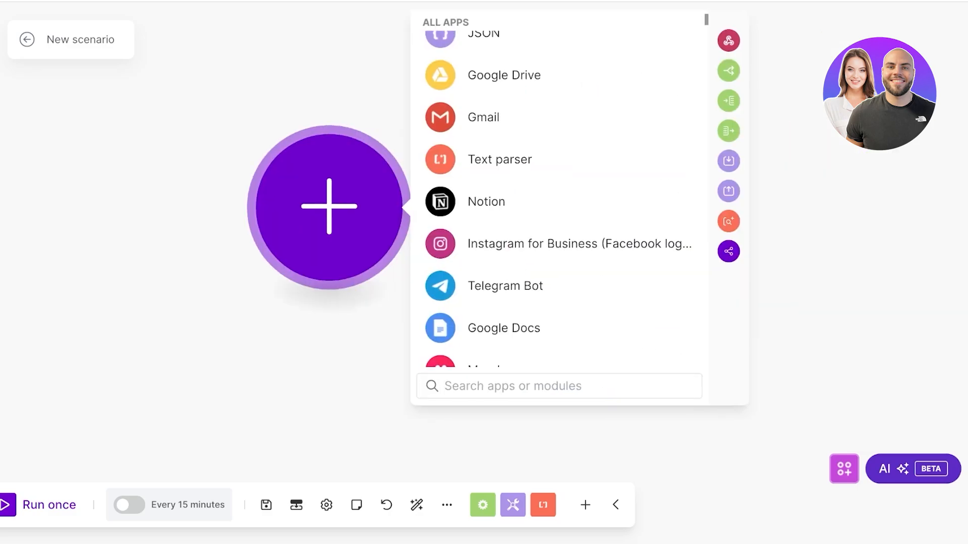
click(29, 38)
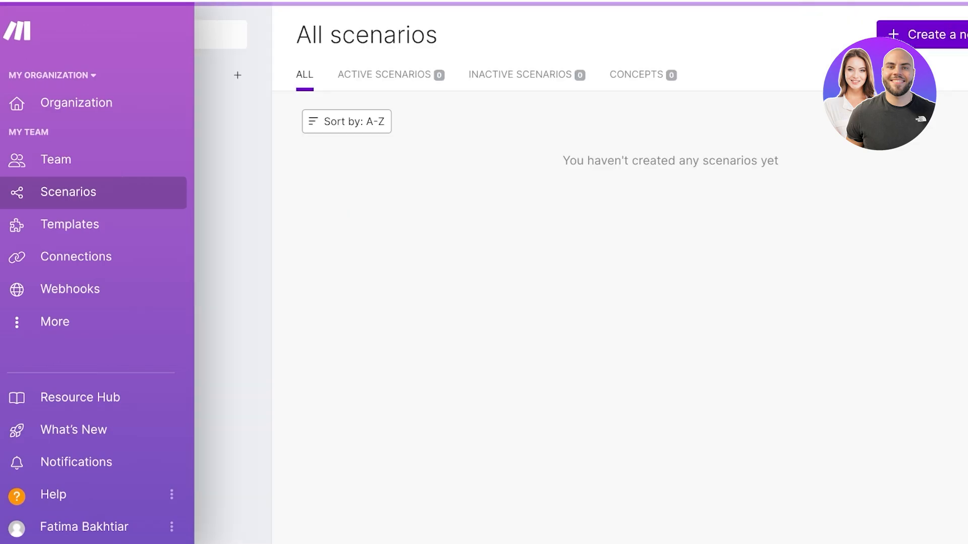
Create a scenario named Sample, search apps for 'insta', and show the AI Assistant panel
click(932, 35)
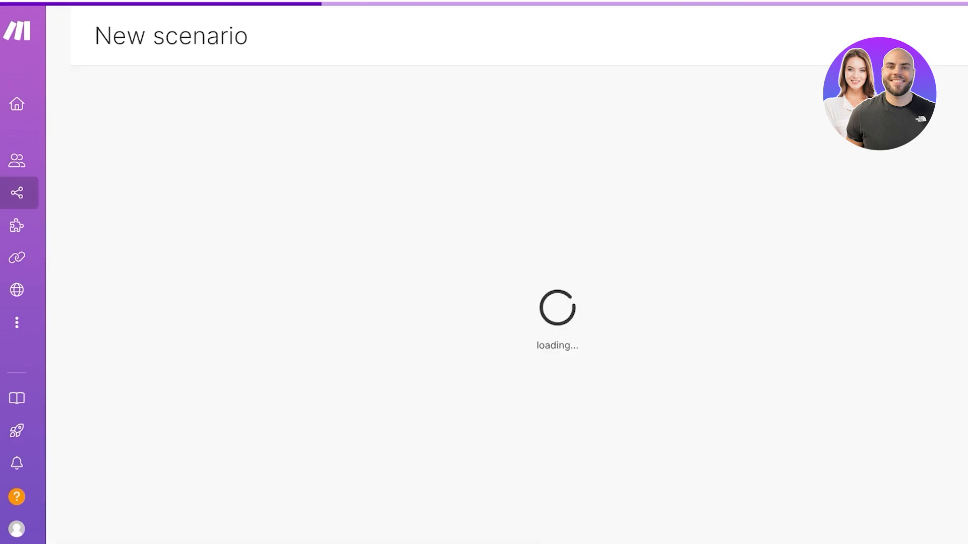
double_click(171, 36)
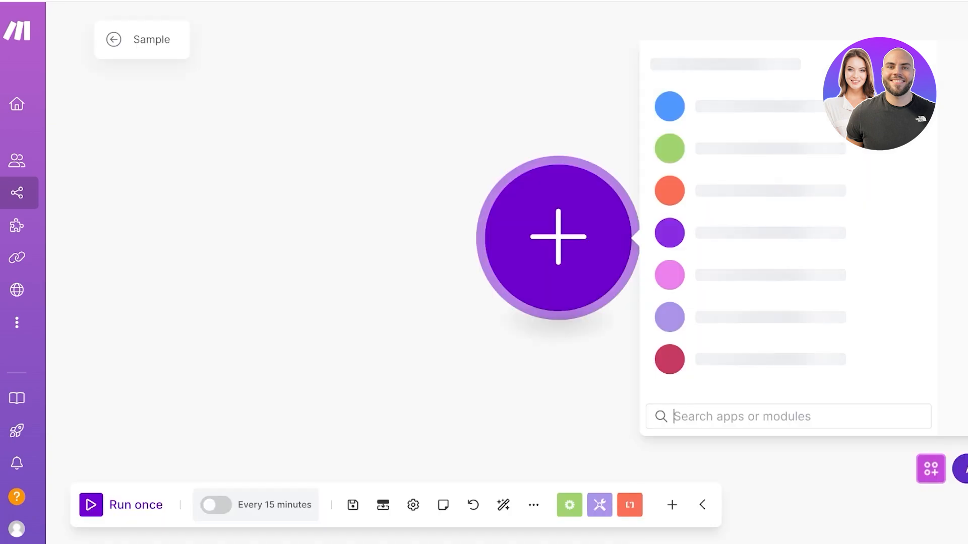
text(insta)
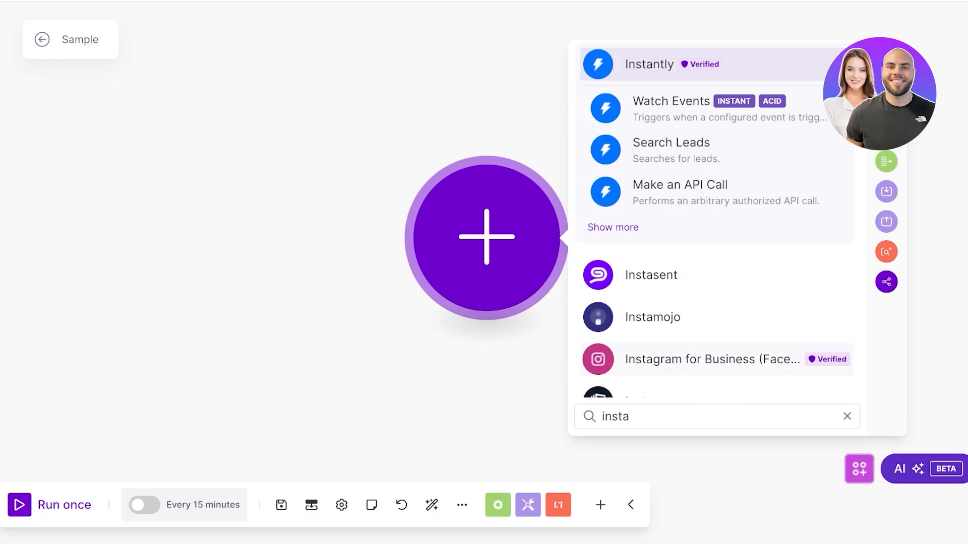
scroll(down, 3)
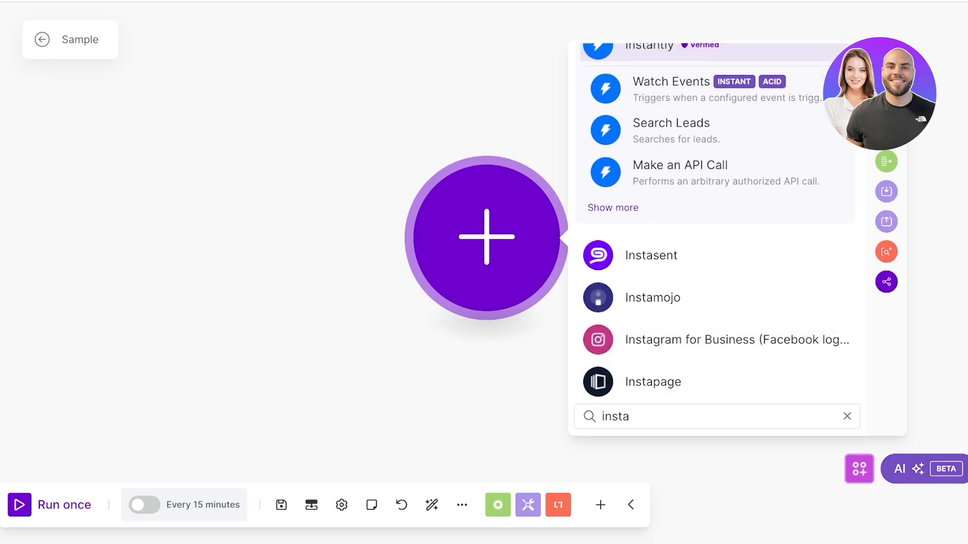
click(916, 468)
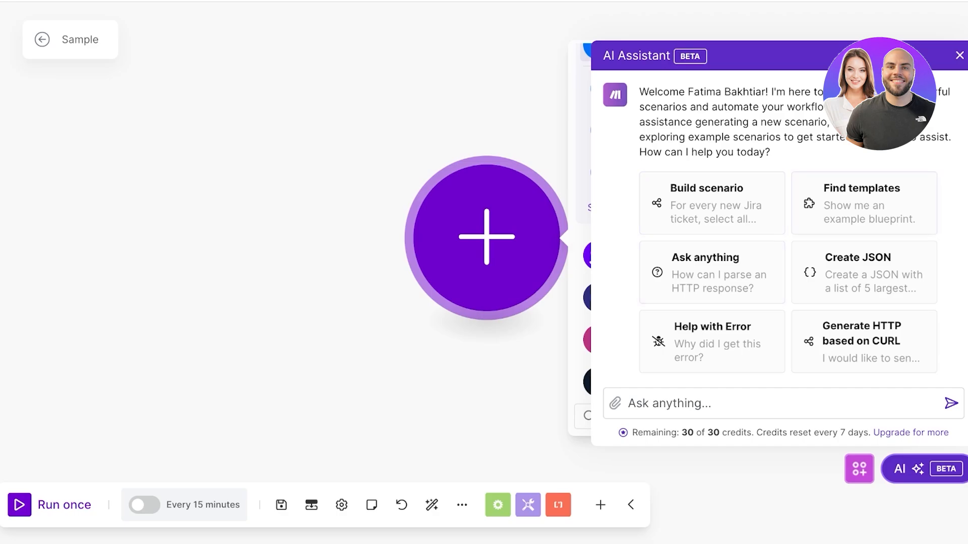
Ask the AI Assistant for example-blueprint templates, then list the Instantly lead modules
click(863, 203)
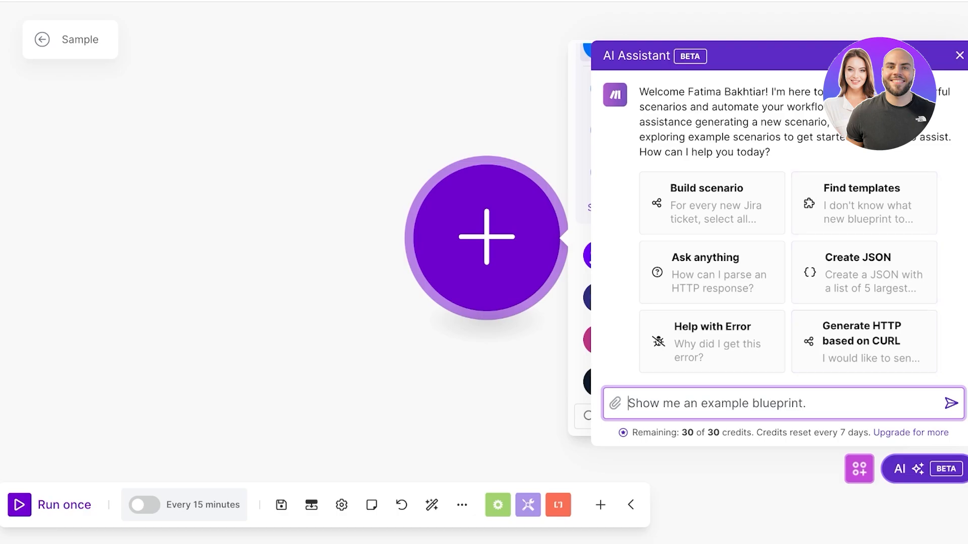
click(948, 403)
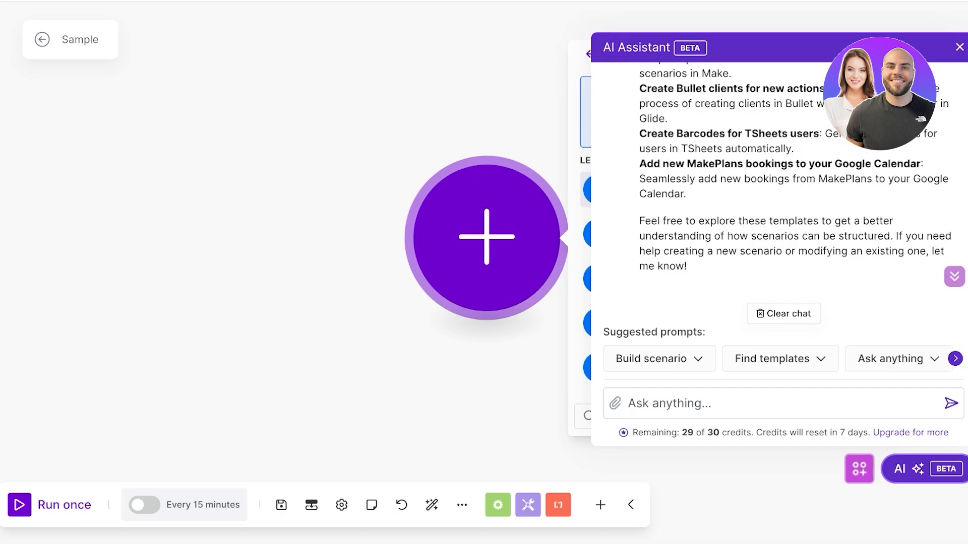
scroll(down, 3)
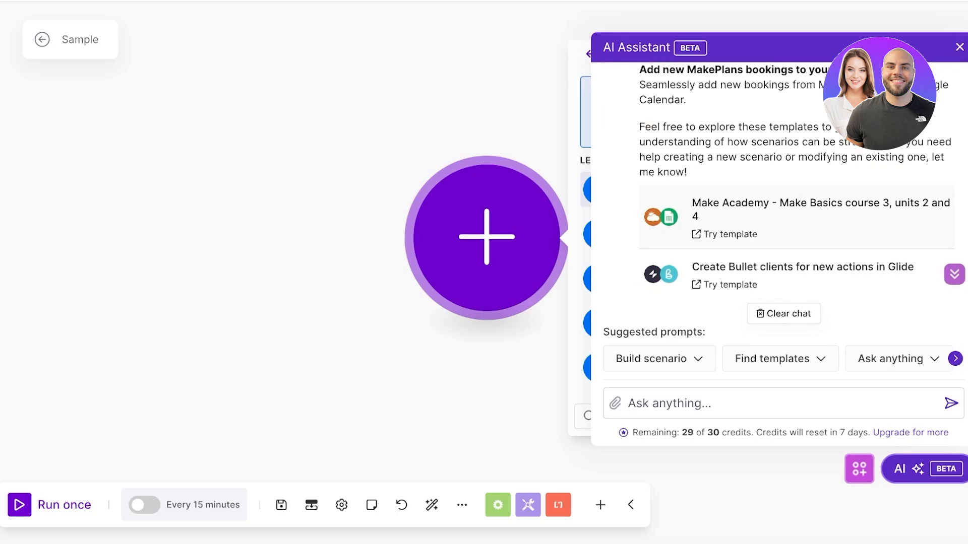
scroll(down, 3)
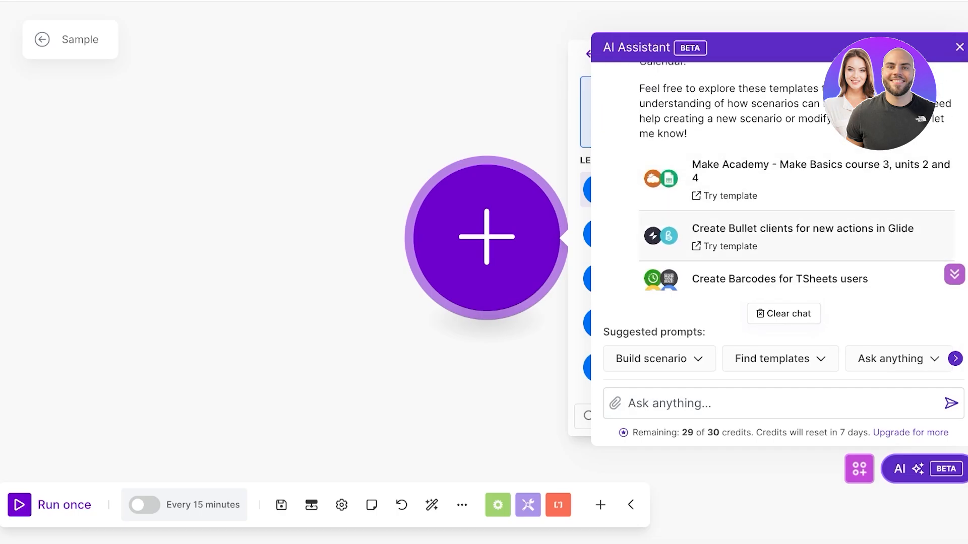
scroll(down, 3)
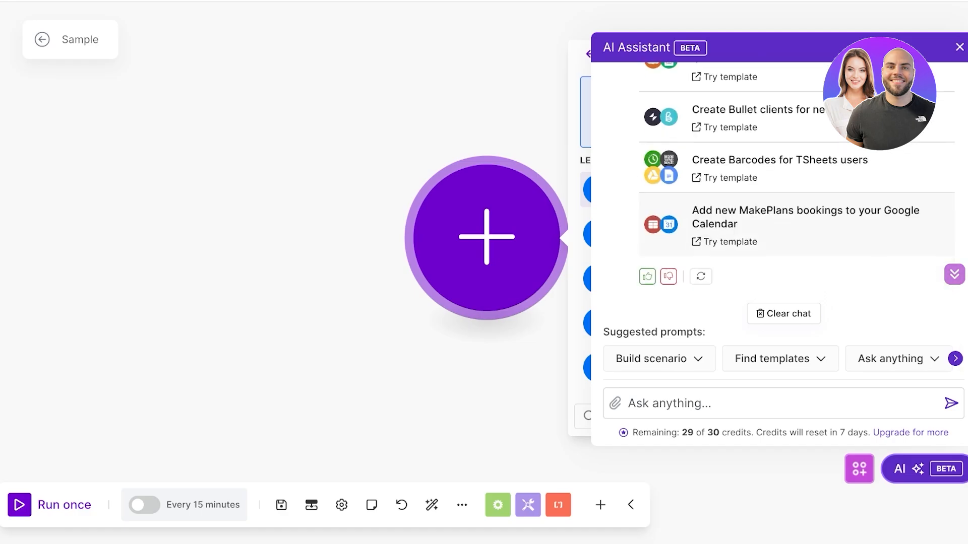
click(487, 250)
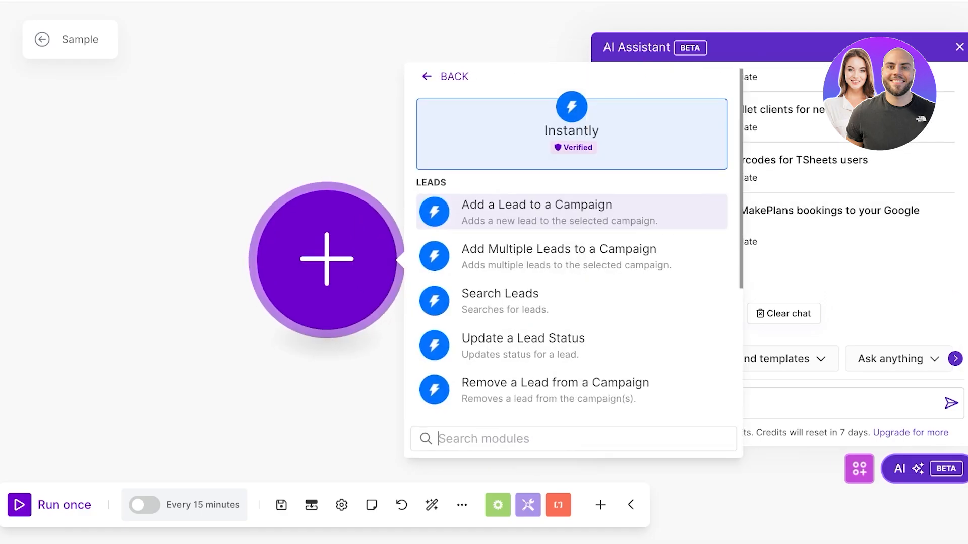
Add Instagram for Business 'Create a reel post' as the Sample scenario's first module
scroll(down, 3)
text(ins)
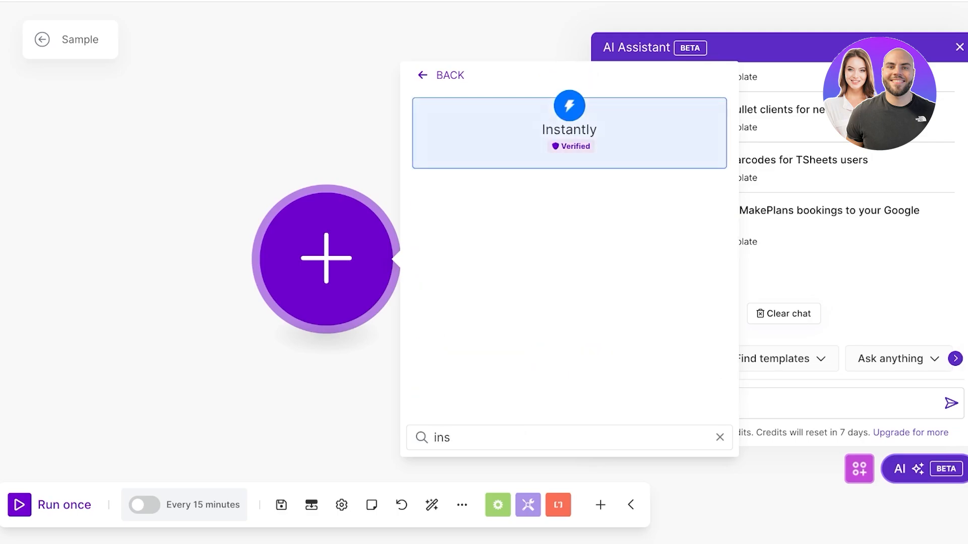
click(569, 130)
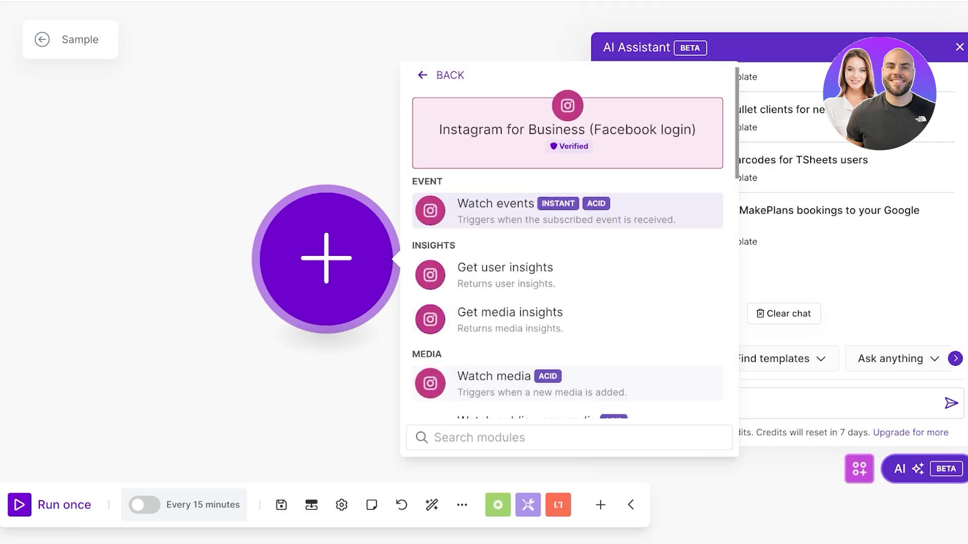
scroll(down, 3)
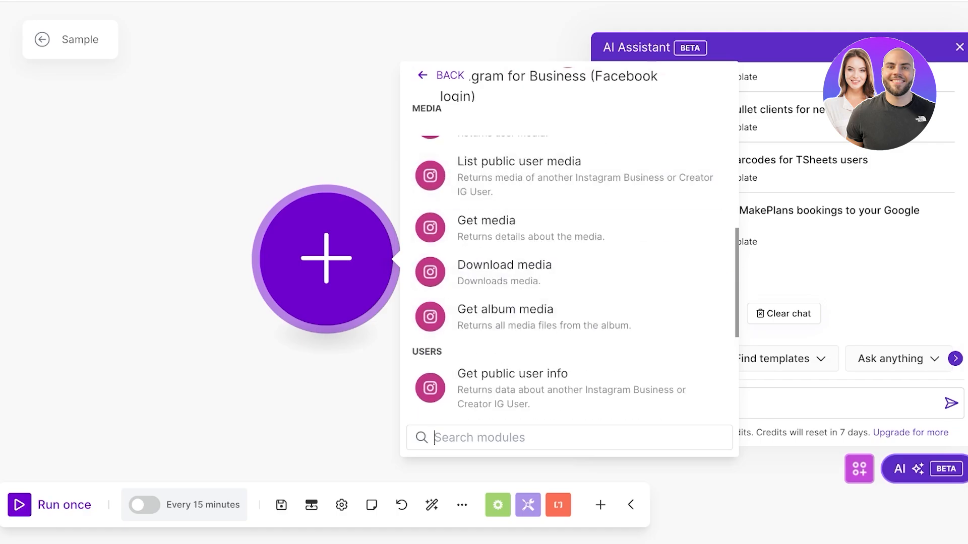
scroll(up, 3)
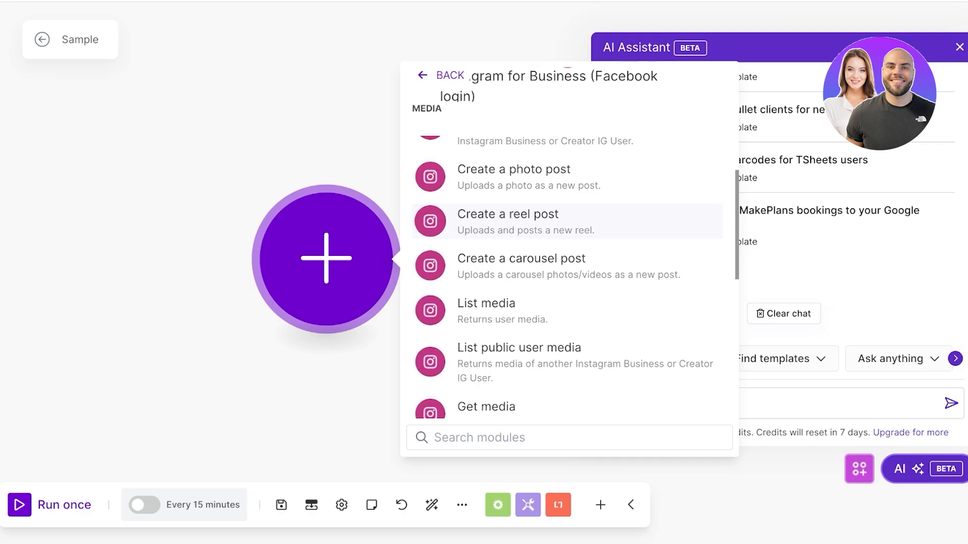
click(507, 220)
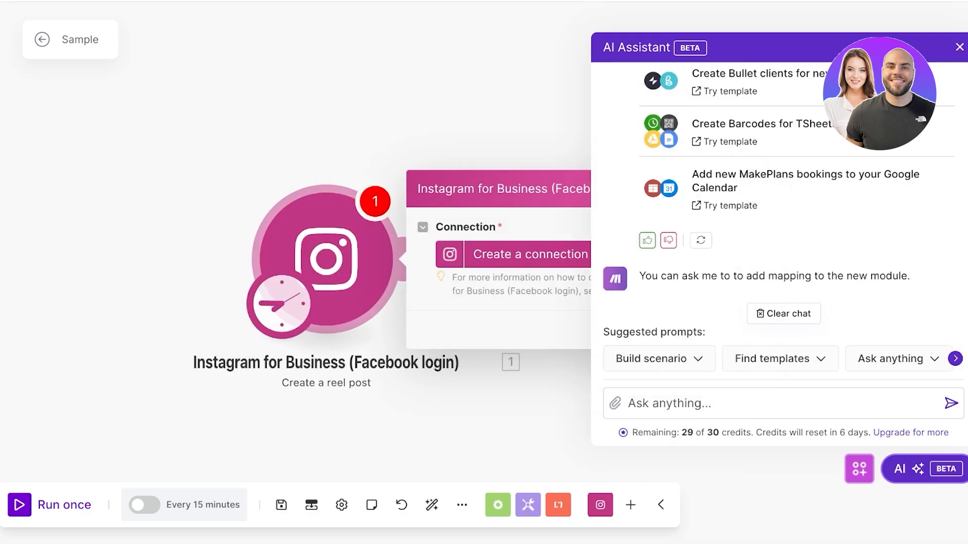
Give the reel post module a Facebook connection and Instagram page, then close its settings
click(956, 45)
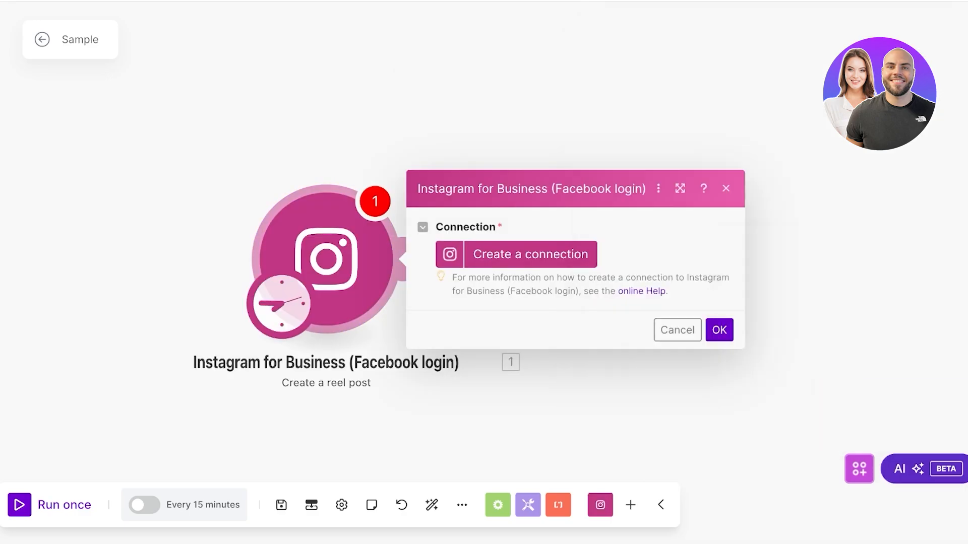
click(531, 254)
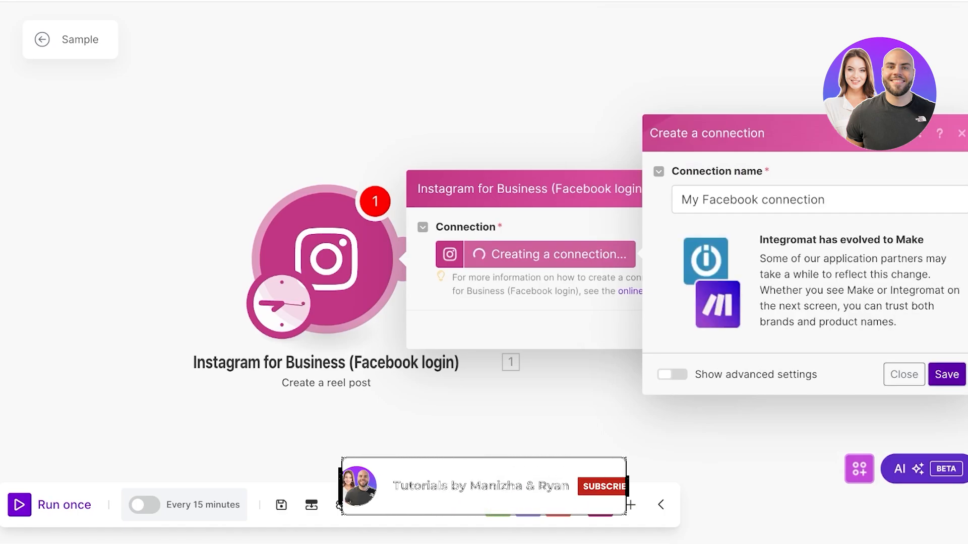
click(947, 374)
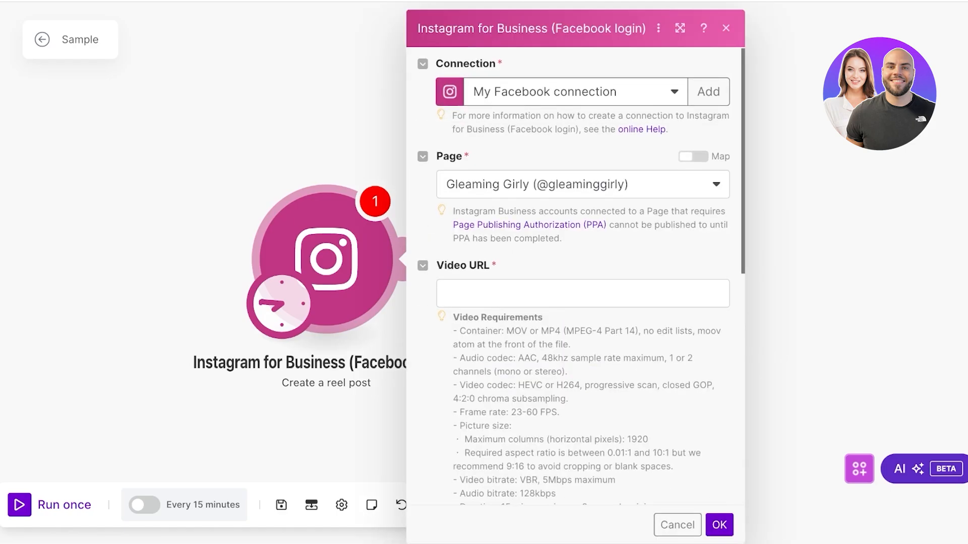
click(583, 293)
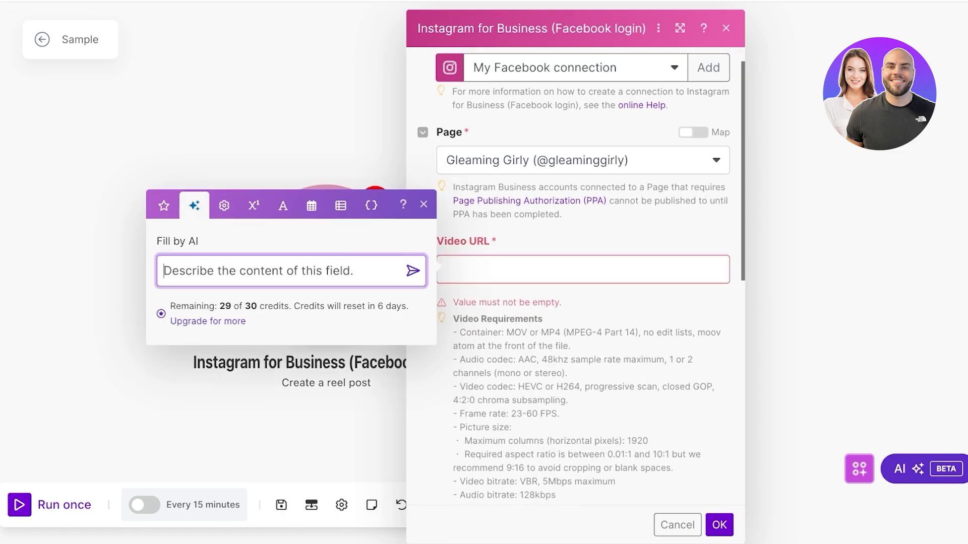
click(708, 67)
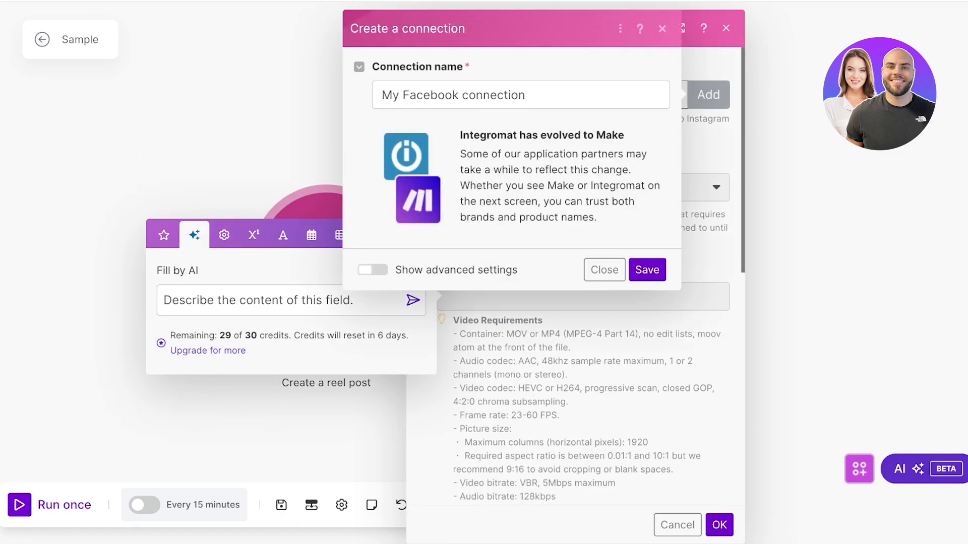
click(646, 270)
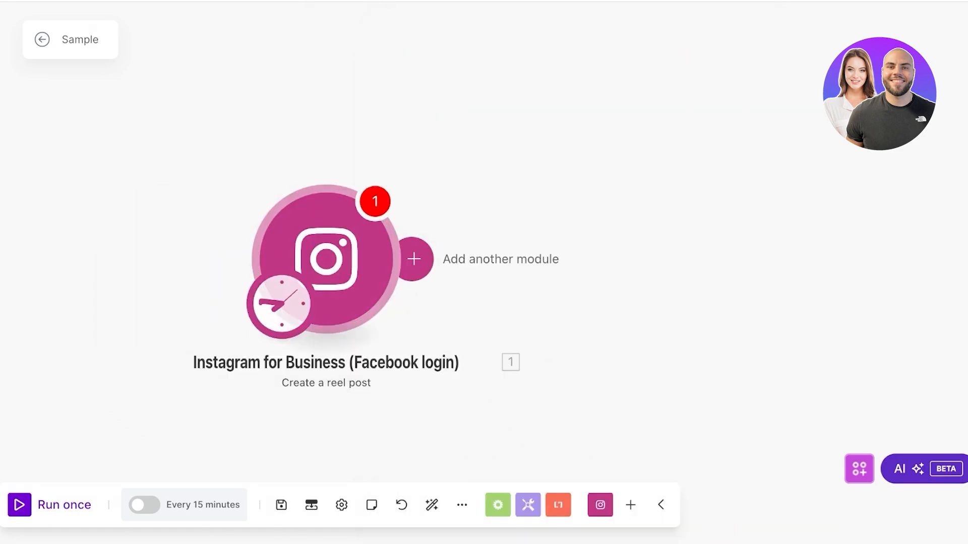
Link an X (formerly Twitter) Create a Post module after the Instagram module, without a connection
click(415, 259)
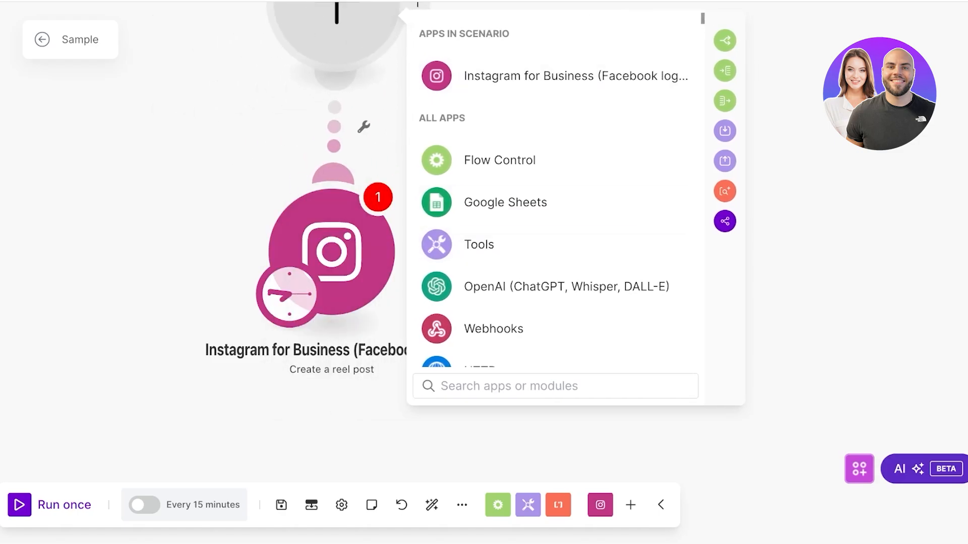
scroll(down, 3)
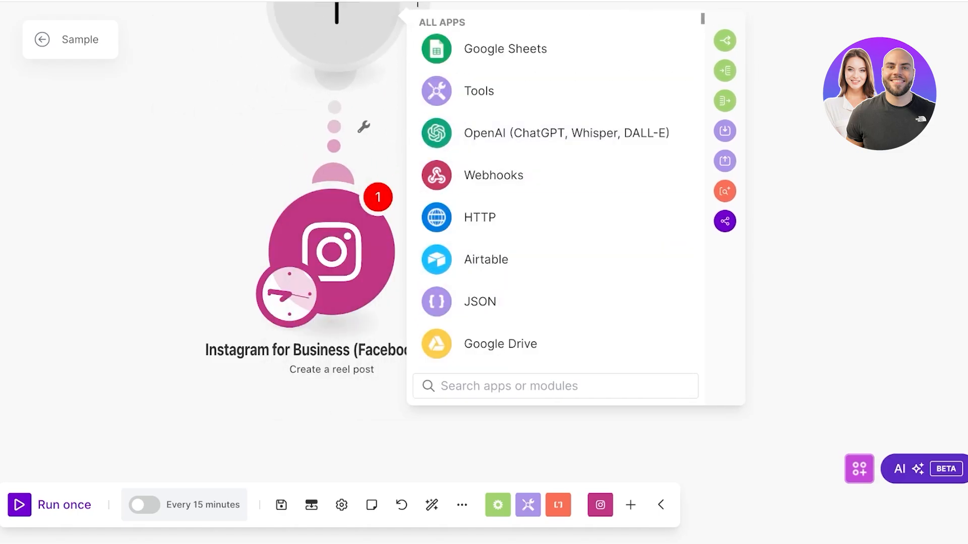
text(x)
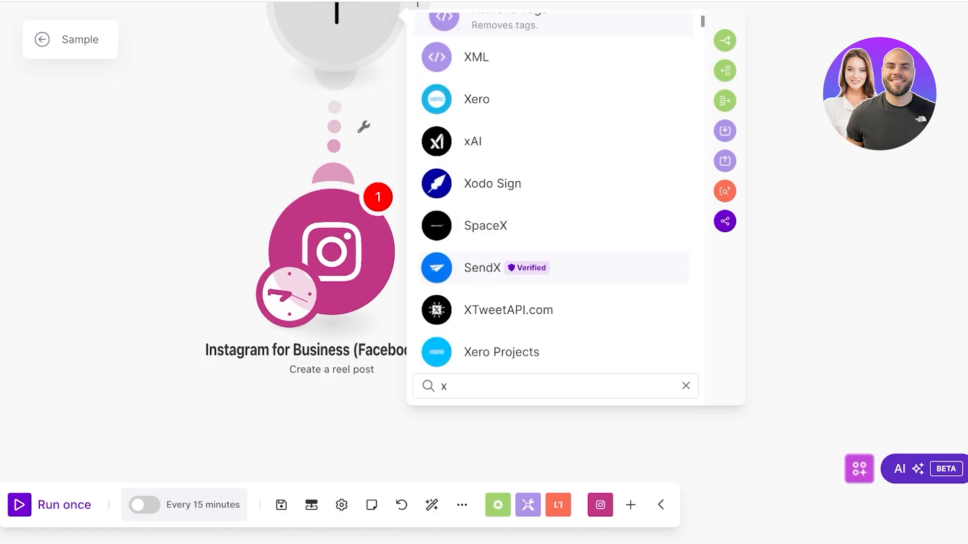
text(tw)
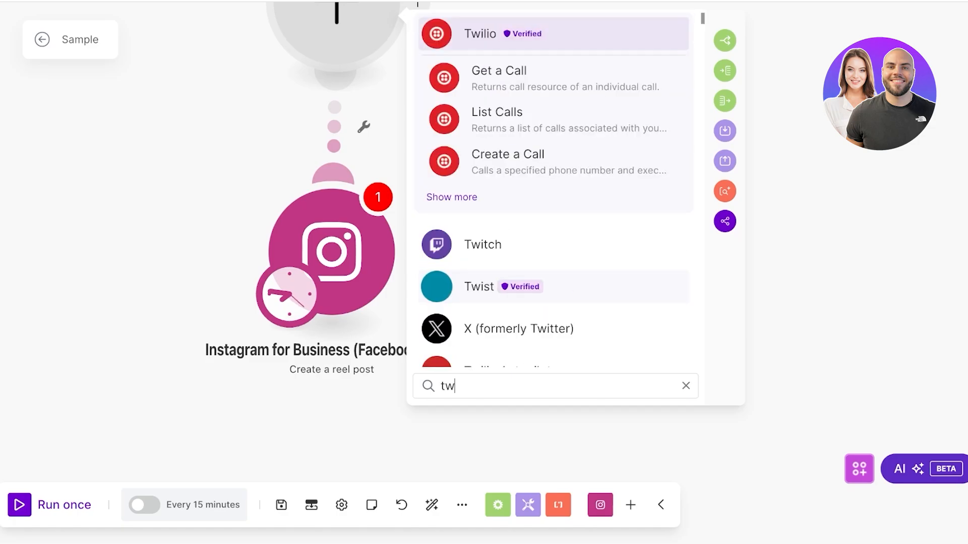
click(519, 329)
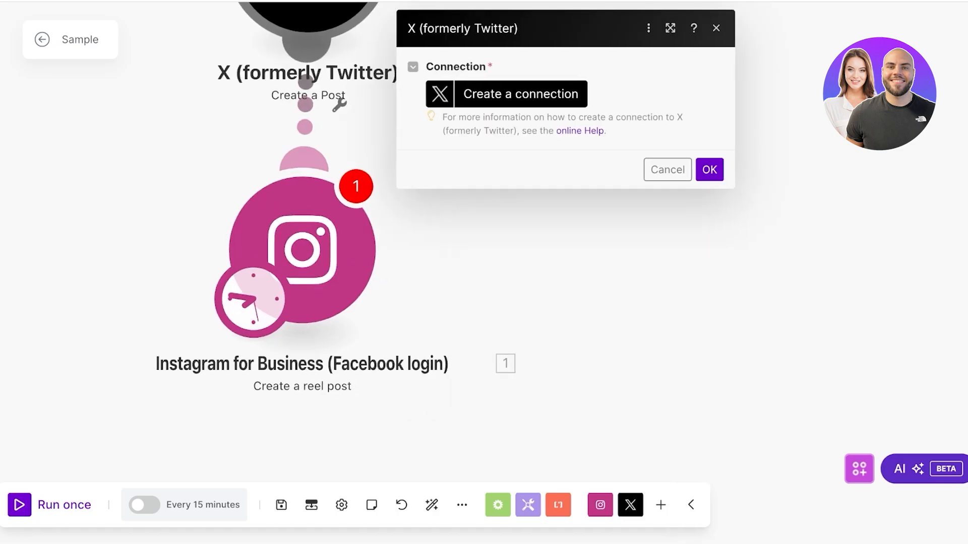
click(520, 94)
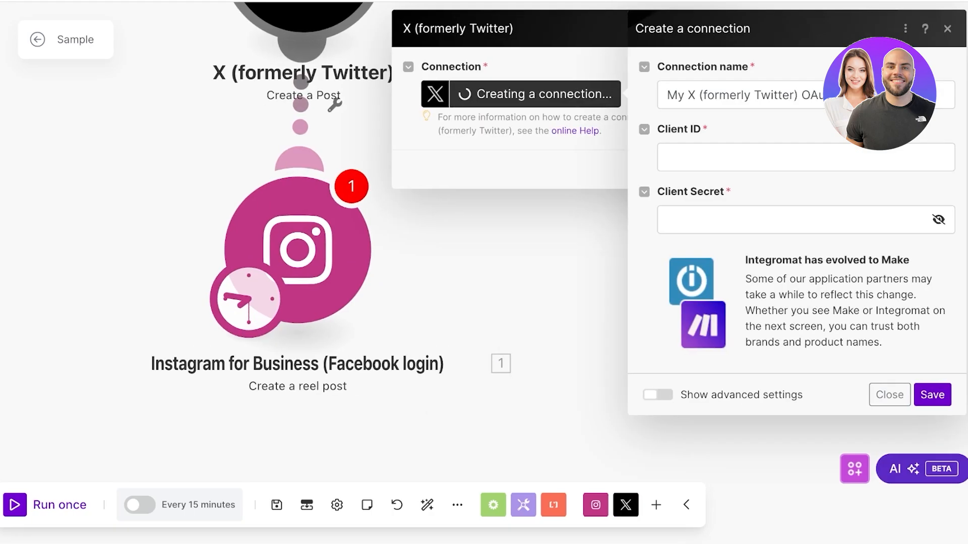
click(889, 395)
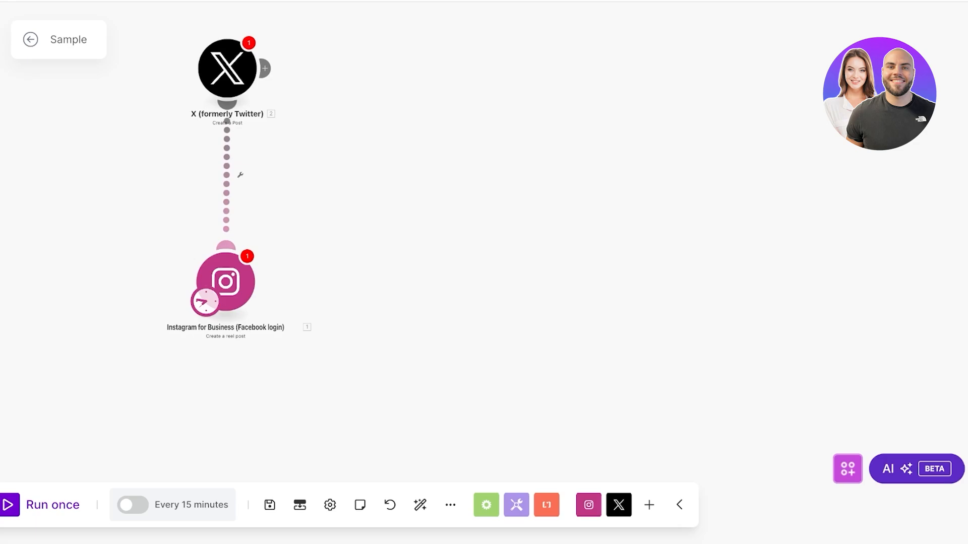
click(226, 283)
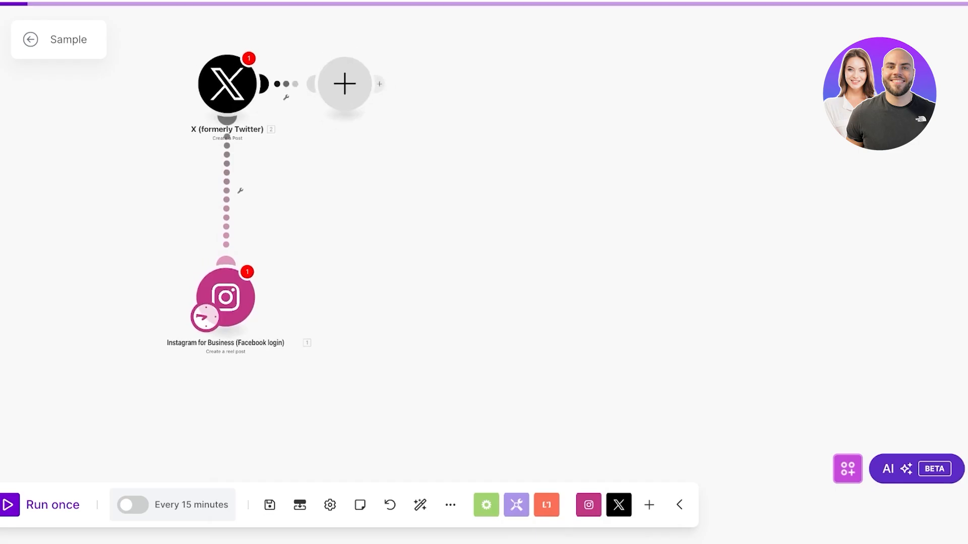
click(343, 83)
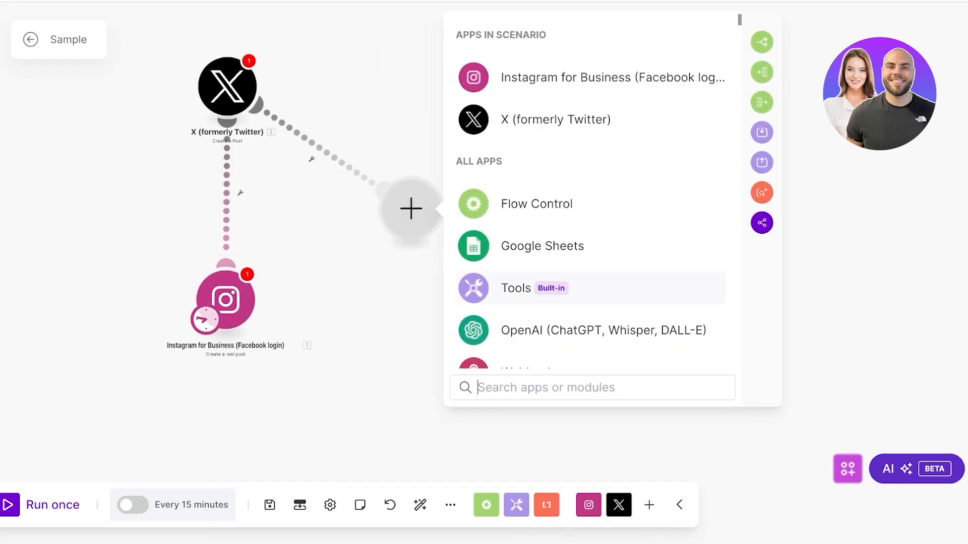
click(516, 288)
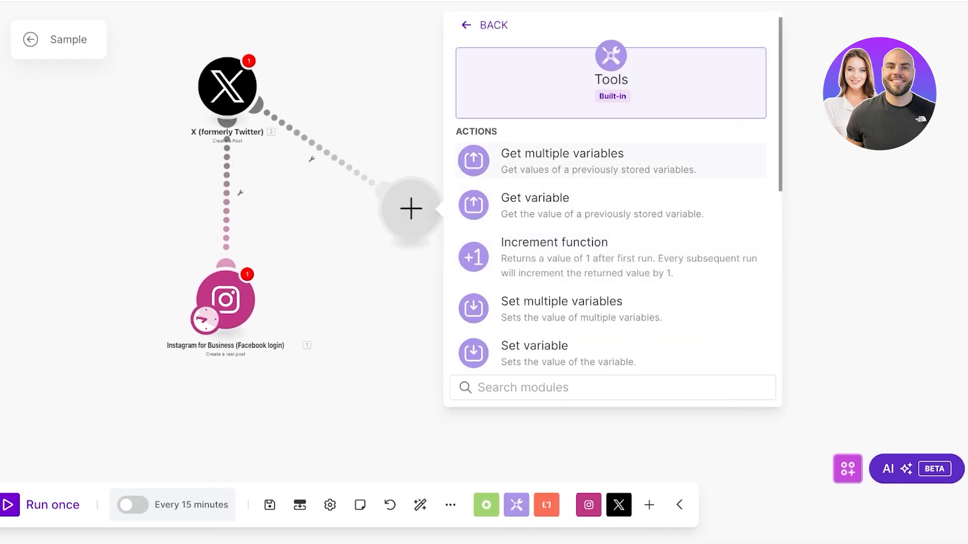
click(493, 24)
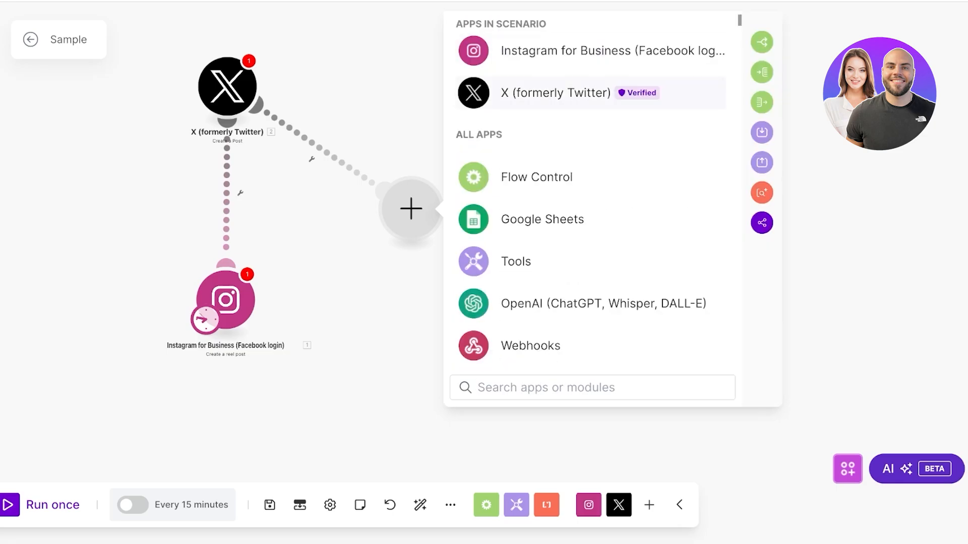
click(556, 93)
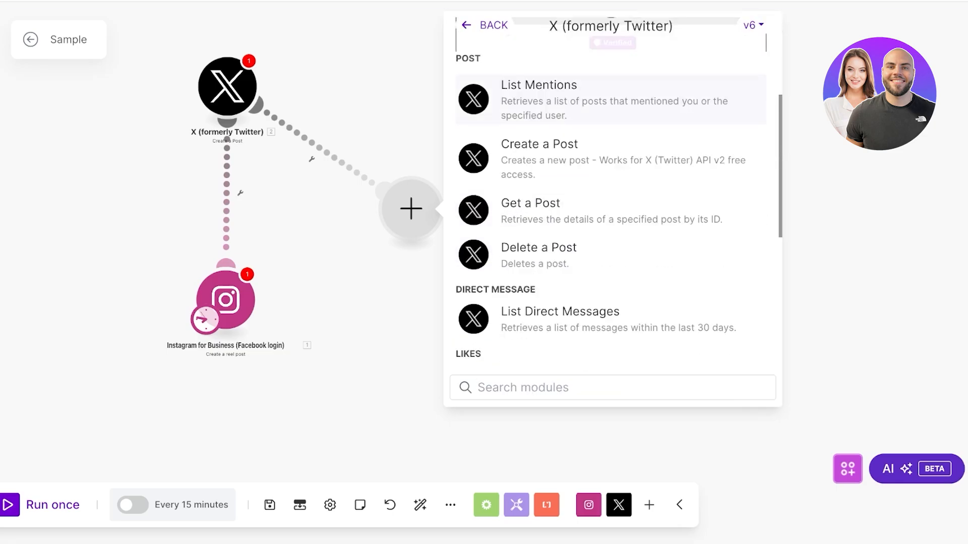
scroll(down, 3)
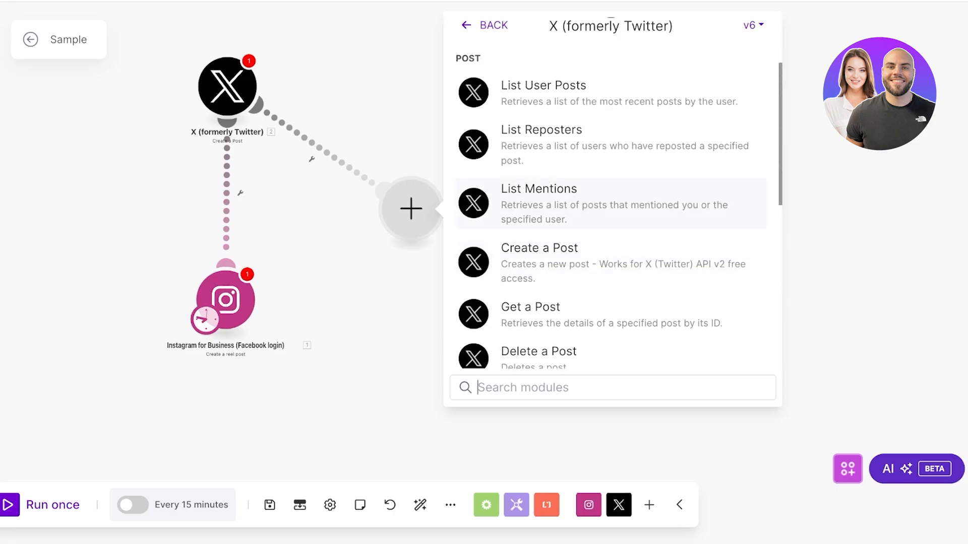
click(493, 25)
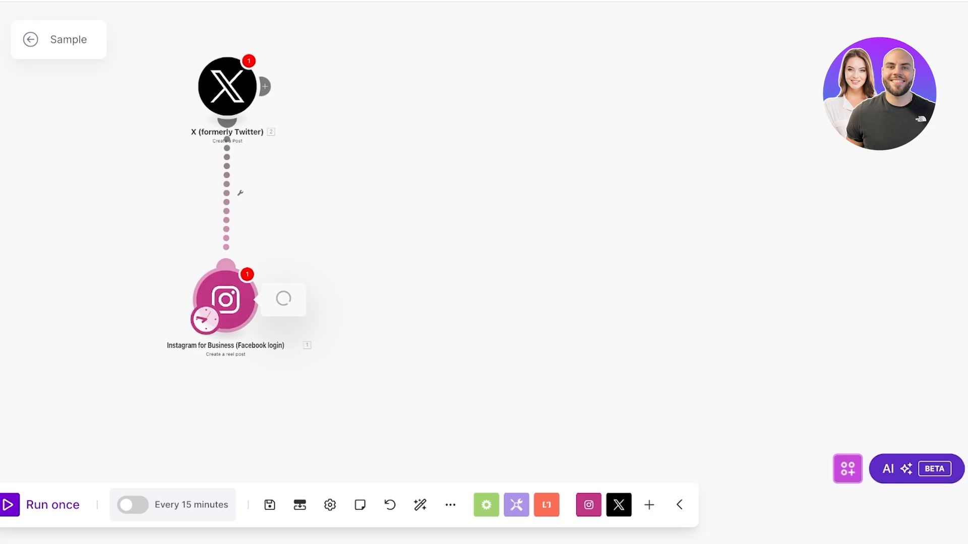
Begin a filter between the two modules, choose its condition value, then cancel it
click(242, 194)
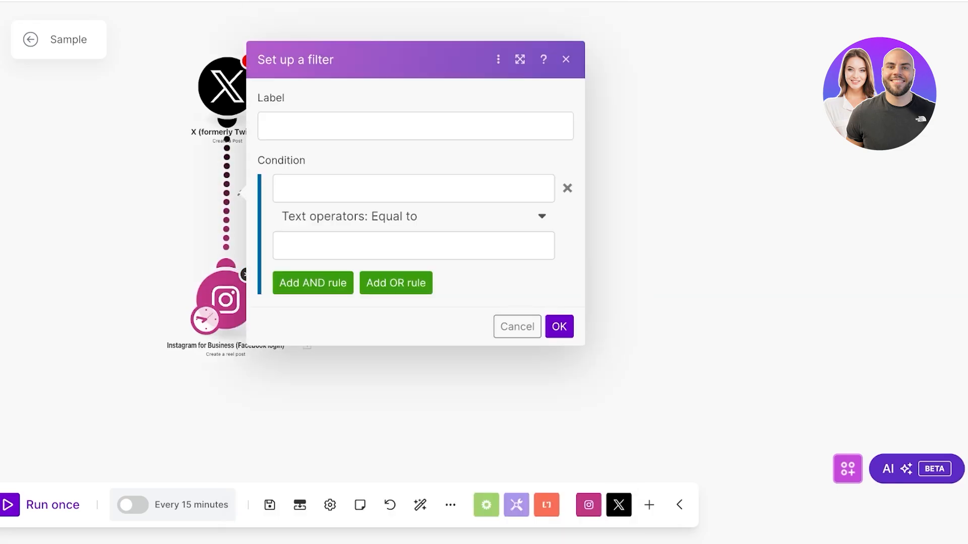
click(412, 188)
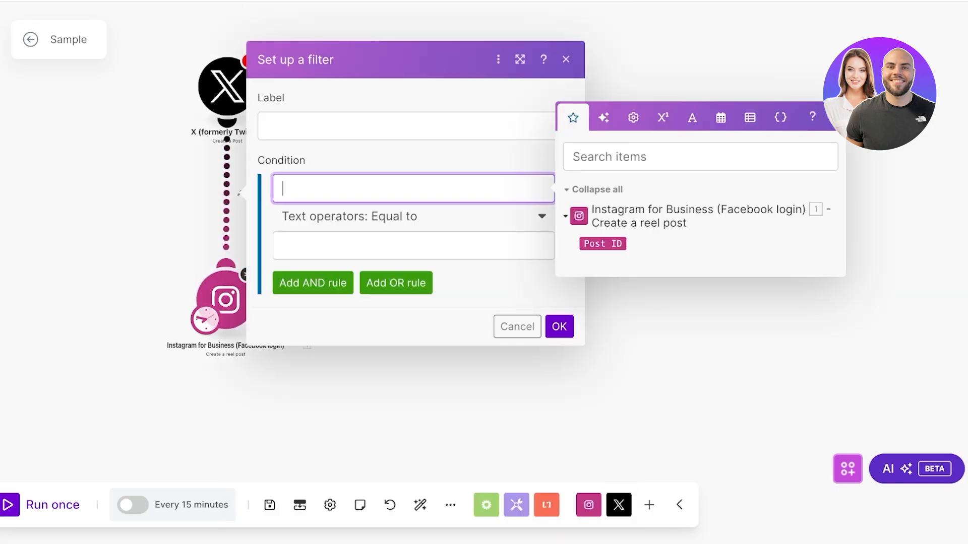
click(312, 283)
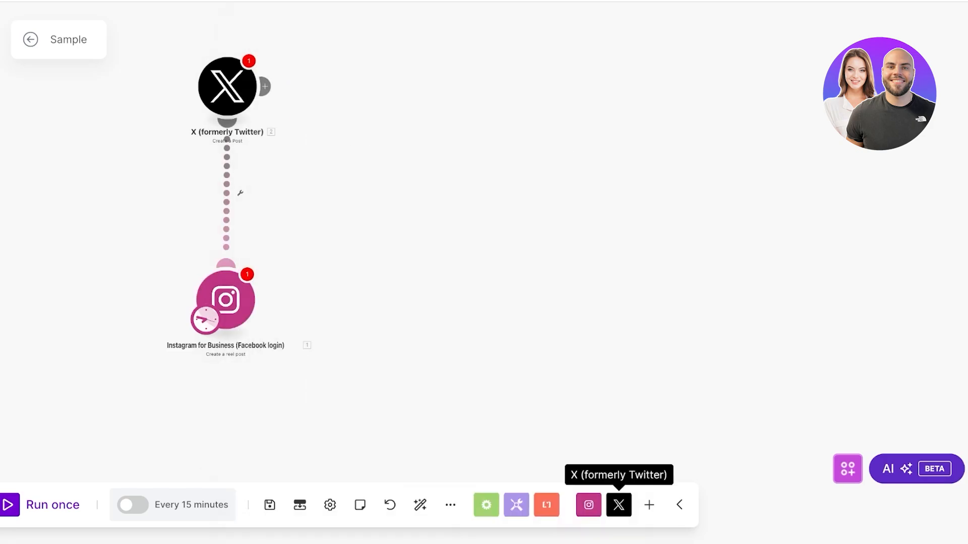
Leave the Sample scenario and discard its unsaved changes
click(911, 469)
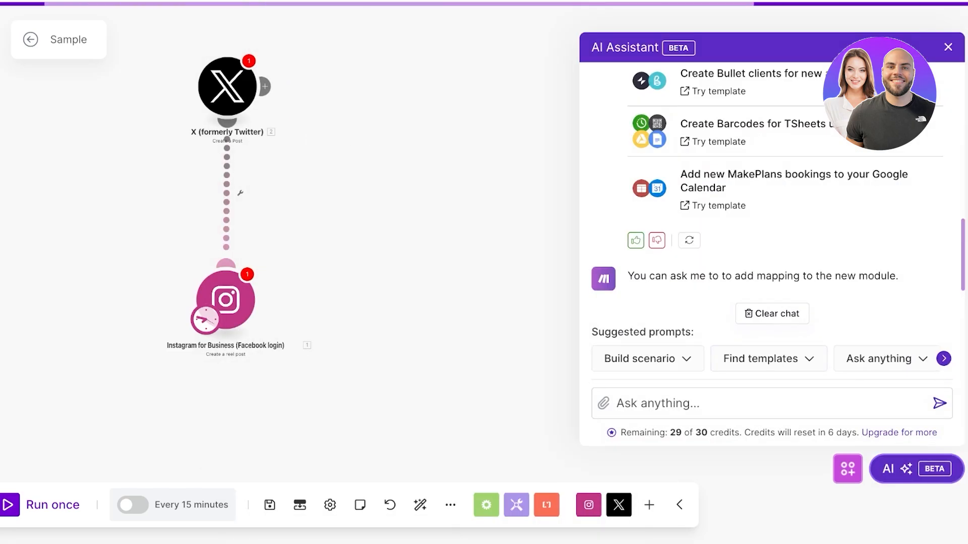
click(645, 359)
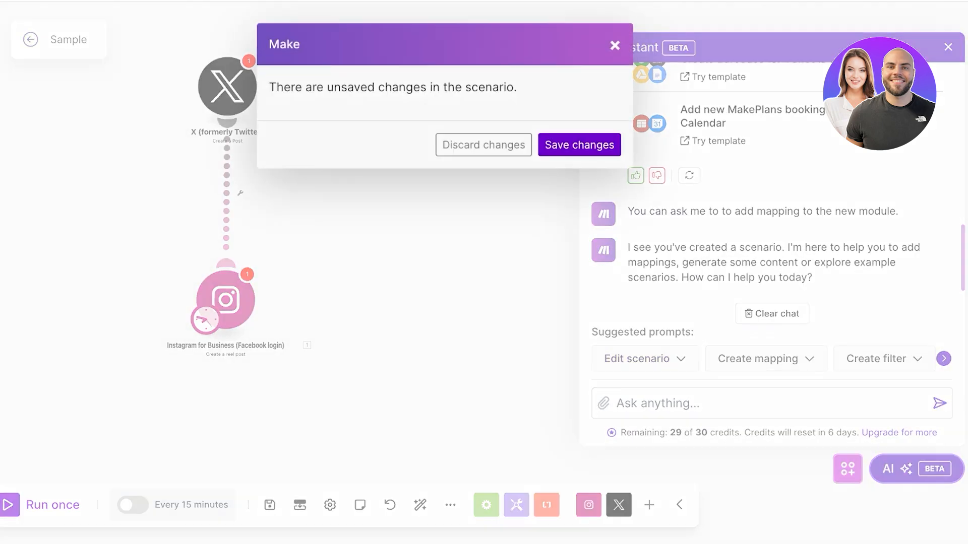
click(483, 145)
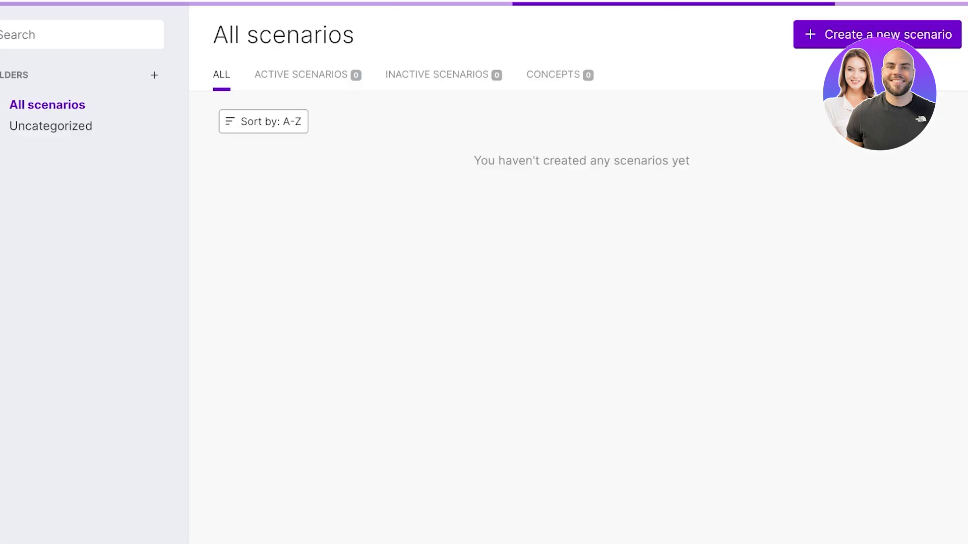
In a new scenario, prompt the AI Assistant for Instagram post analytics with emails sent out
click(885, 34)
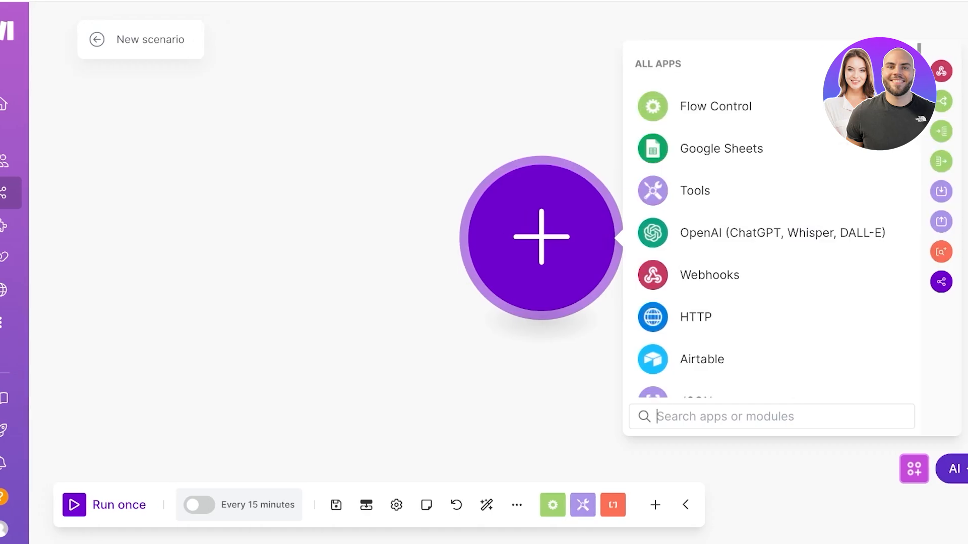
click(954, 483)
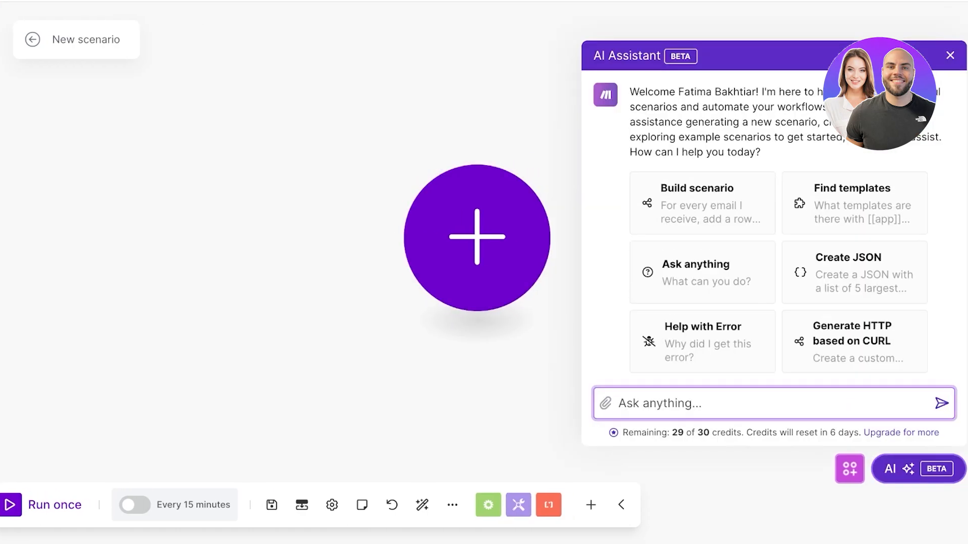
text(Build a scenario for)
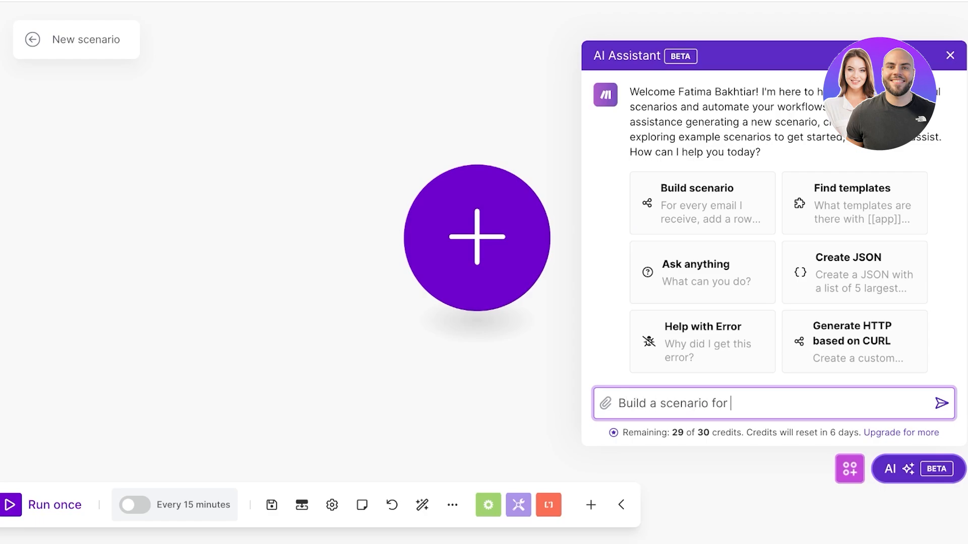
text(me)
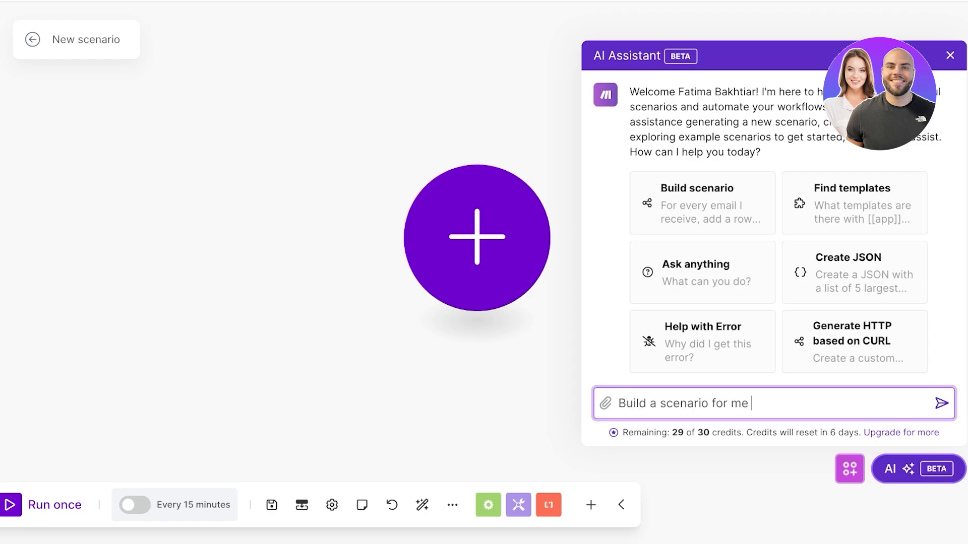
text(to get analytics a)
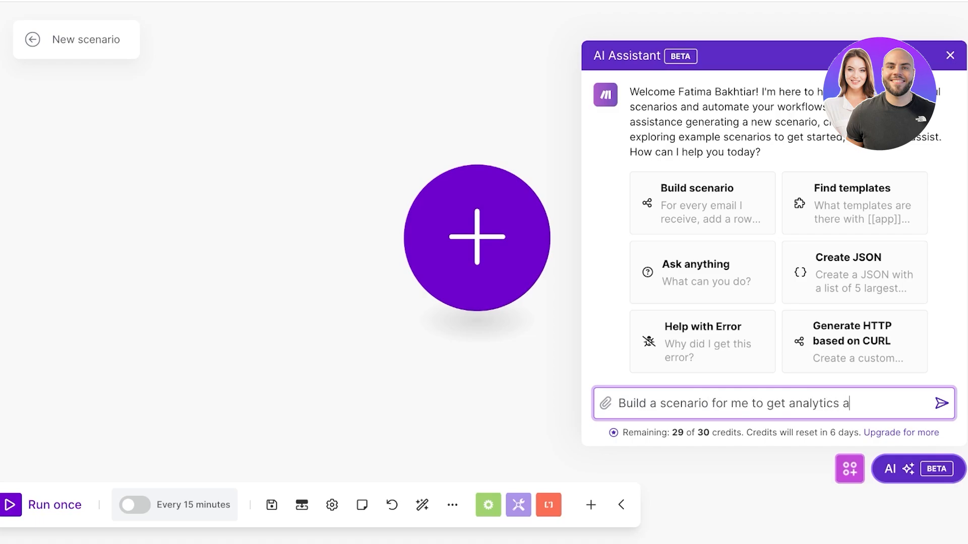
text(n my insta post and)
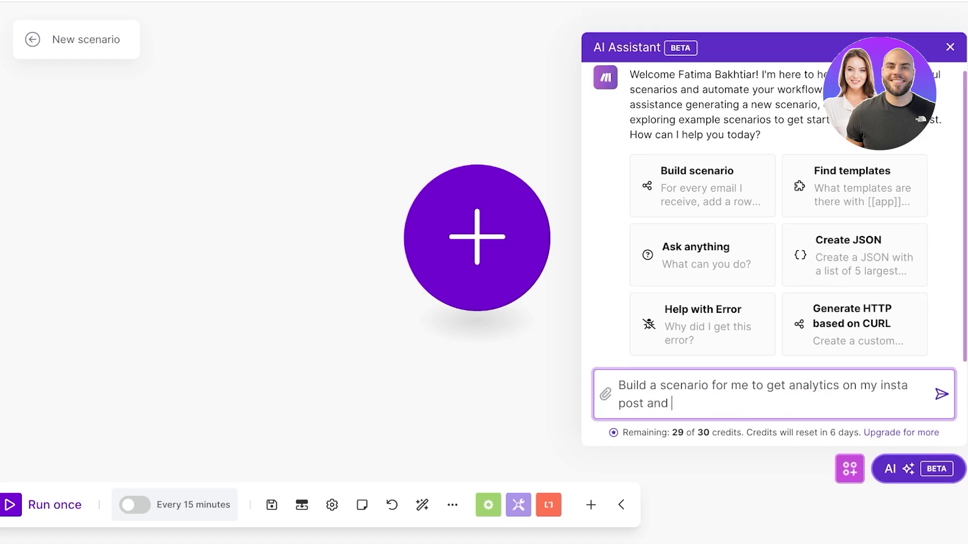
text(send out emails)
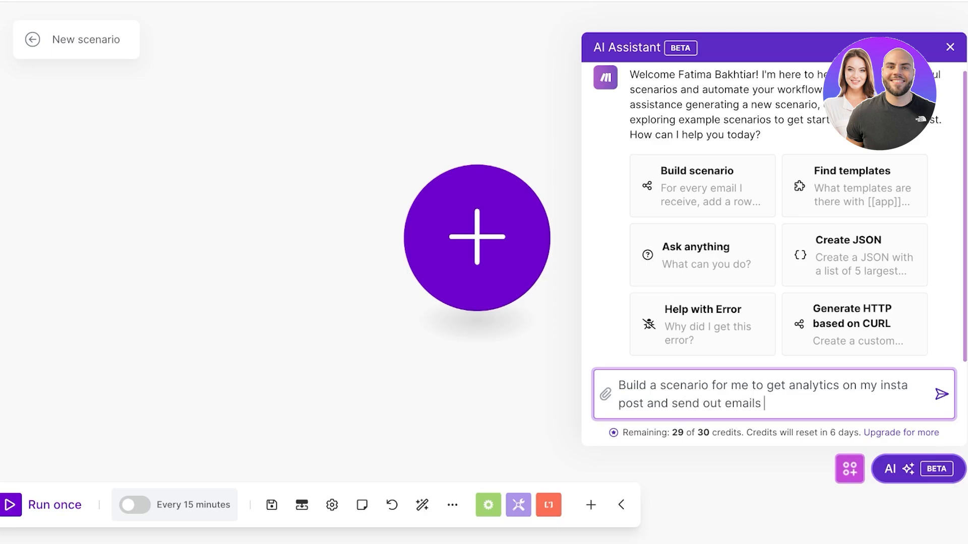
text(for every)
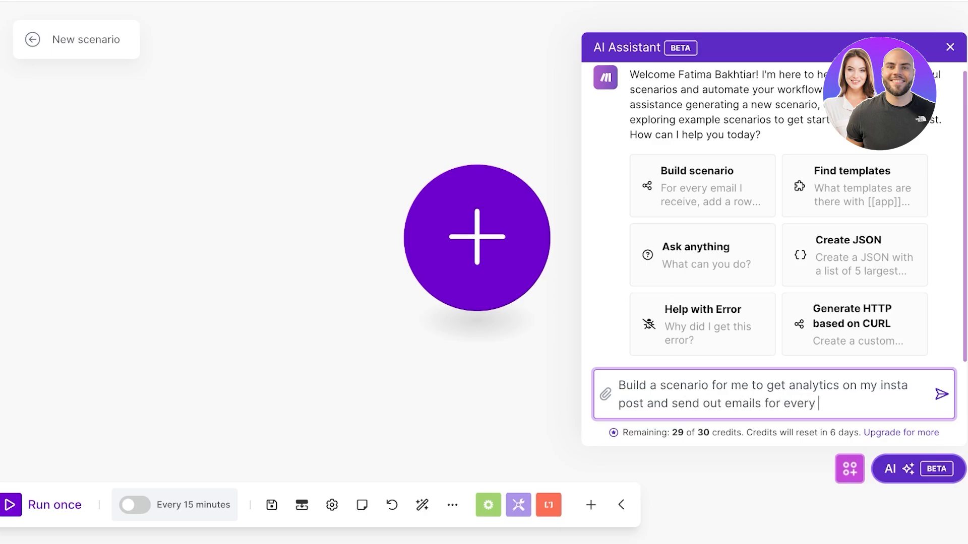
click(938, 395)
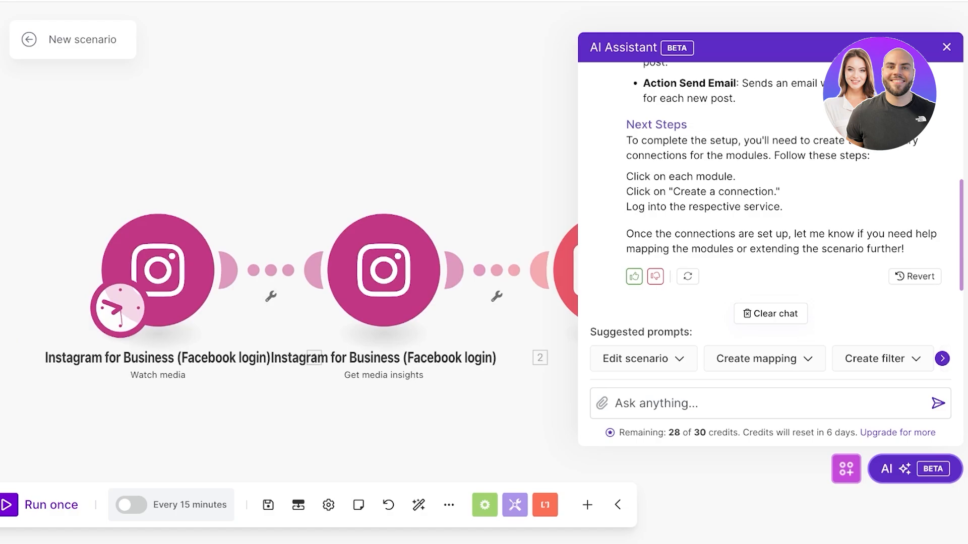
Close the AI panel and confirm the Watch media connection, page and limit of 10
click(382, 268)
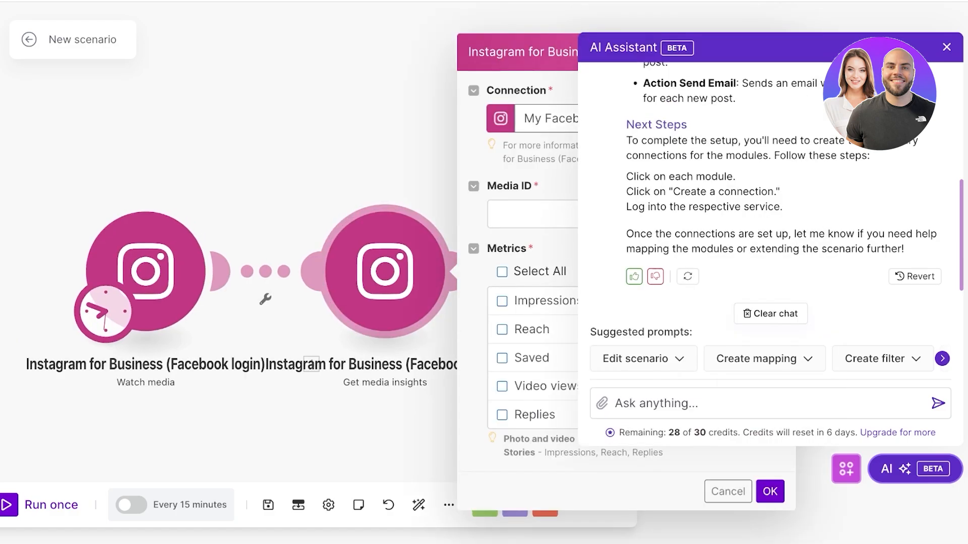
click(770, 491)
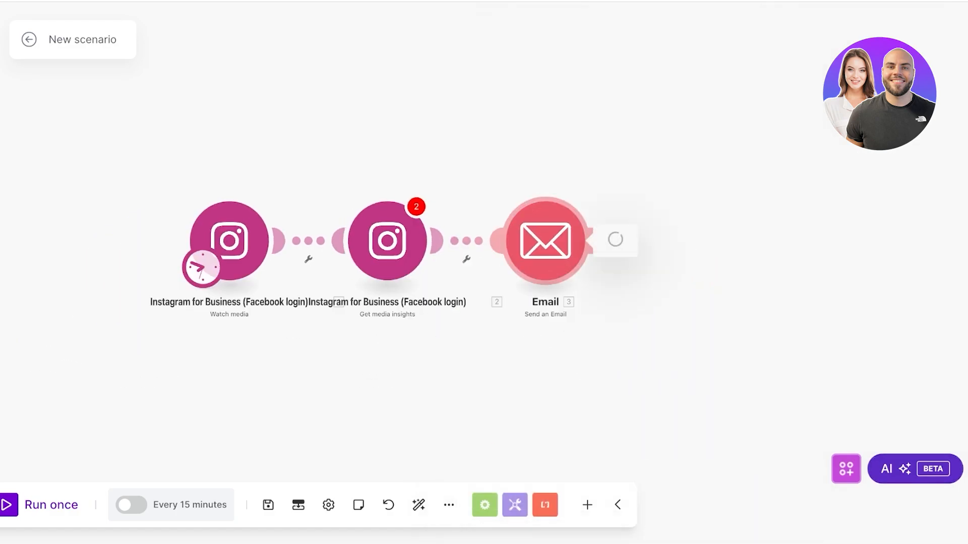
click(387, 241)
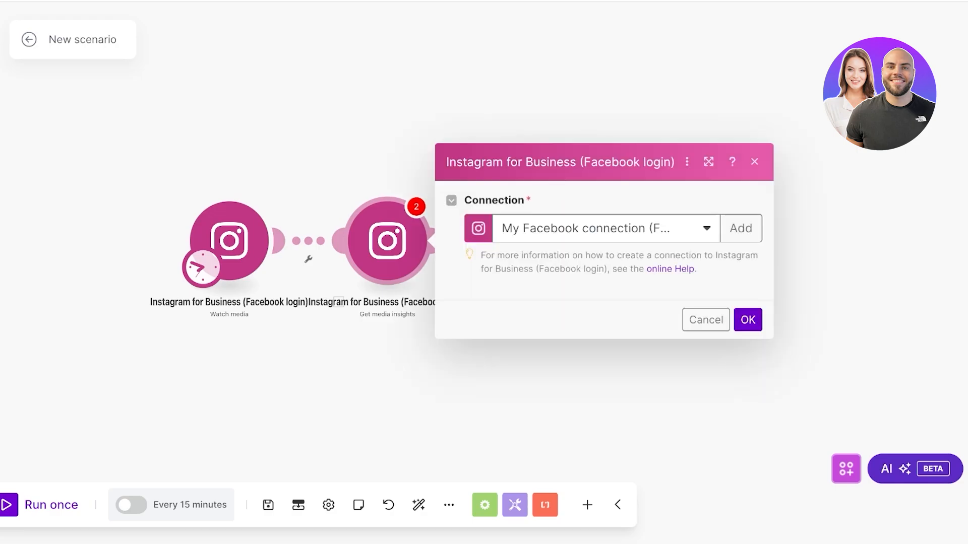
click(748, 319)
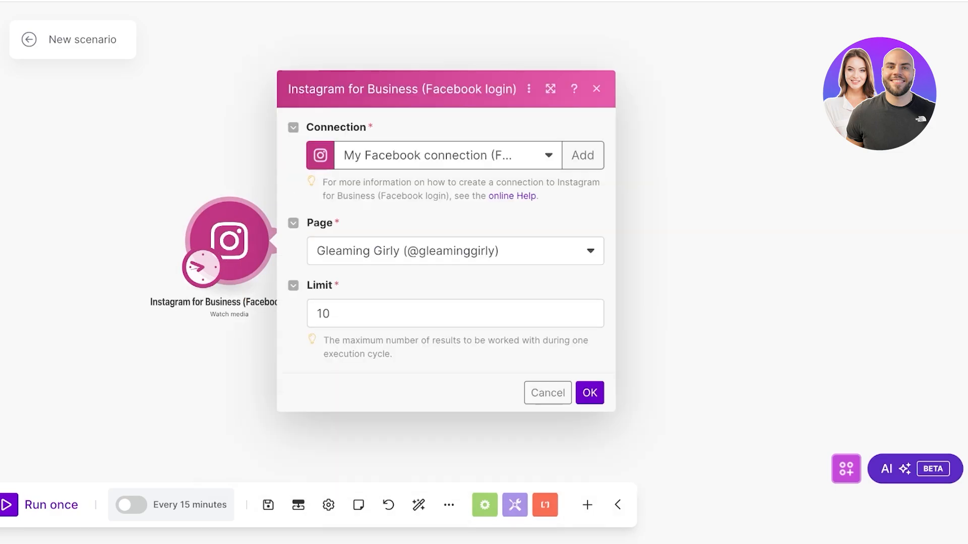
click(589, 393)
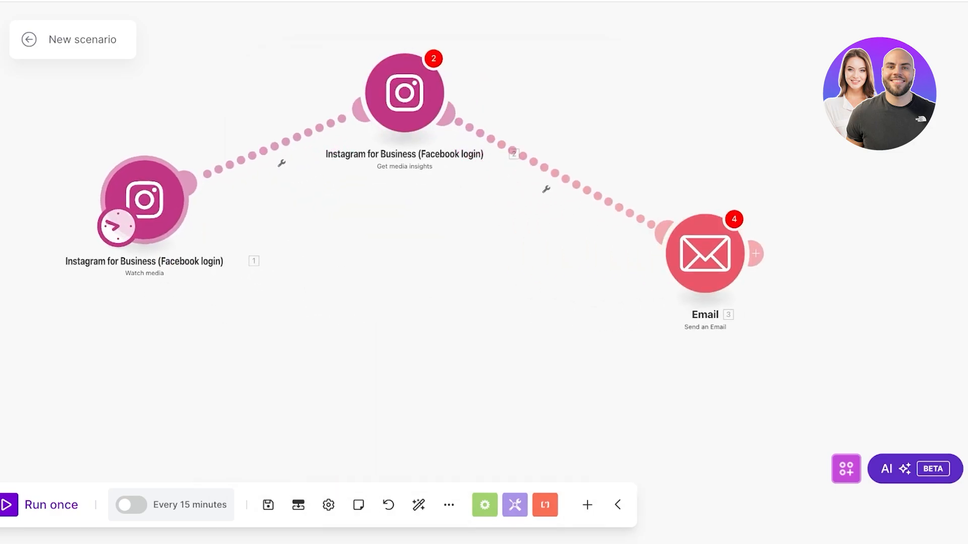
click(403, 93)
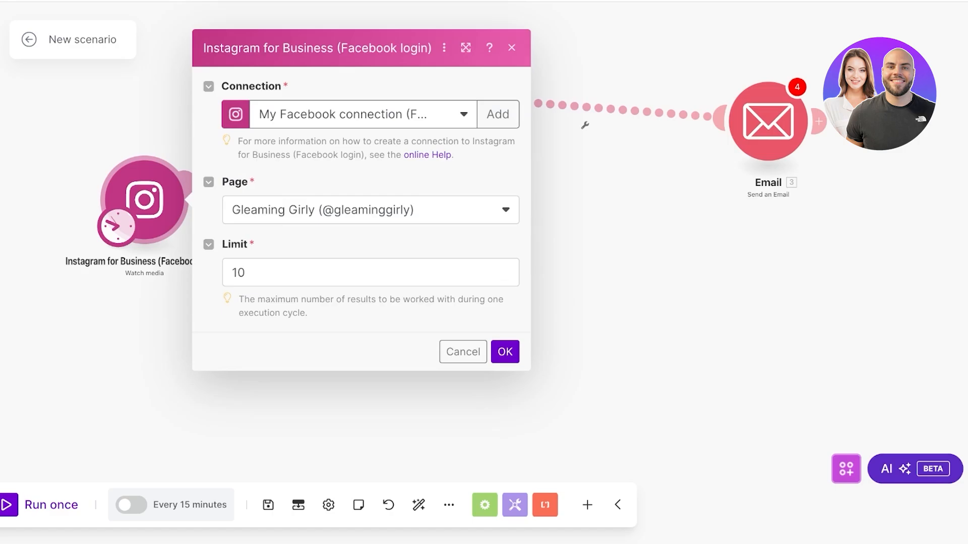
click(504, 352)
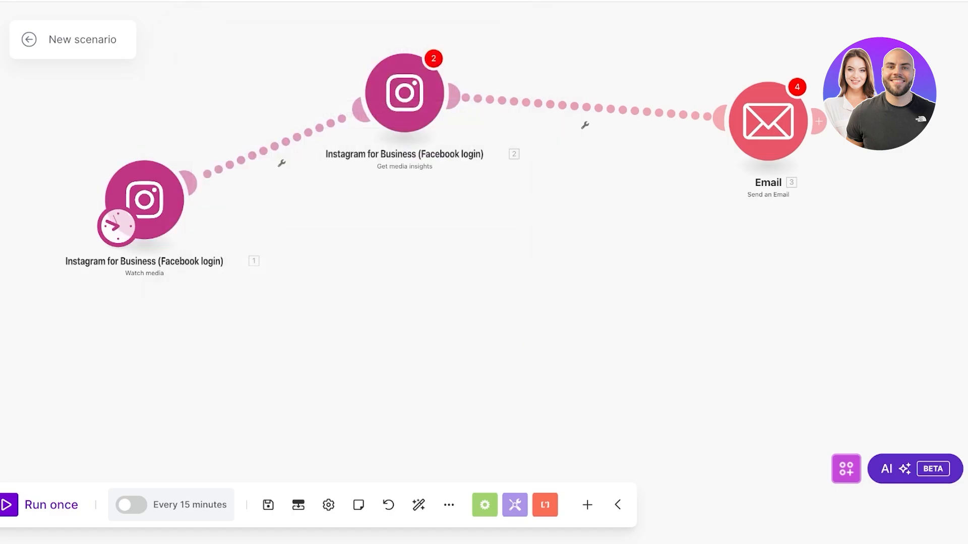
Tick Select All metrics in the Get media insights module
click(404, 90)
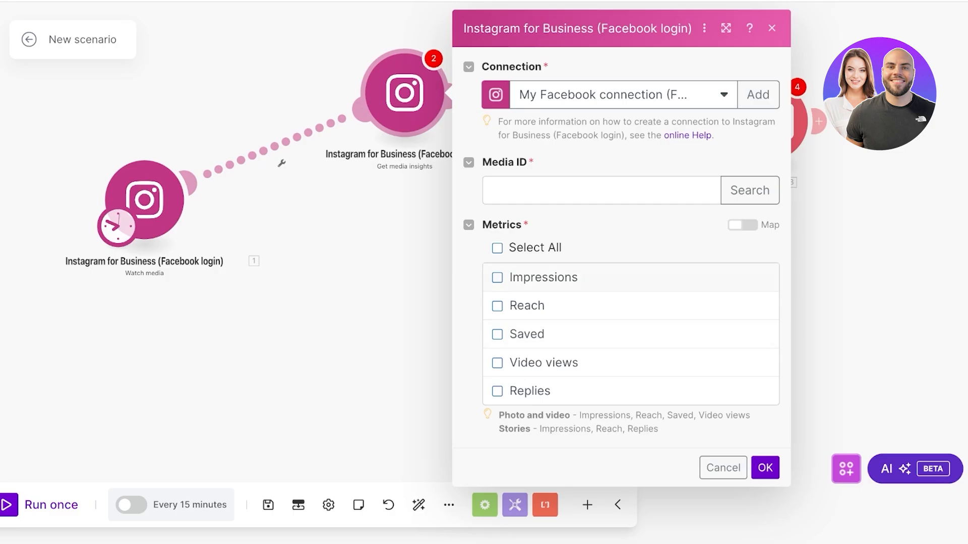
click(497, 248)
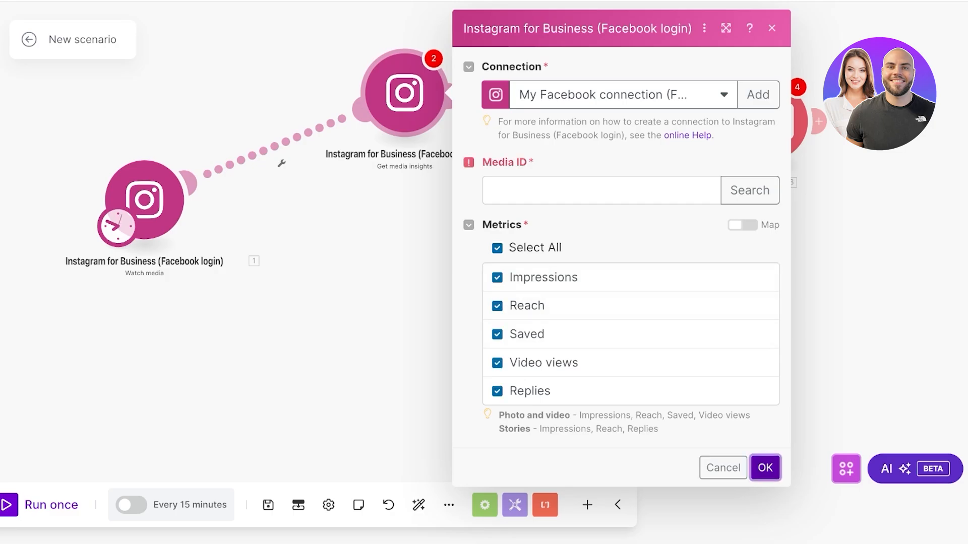
click(601, 190)
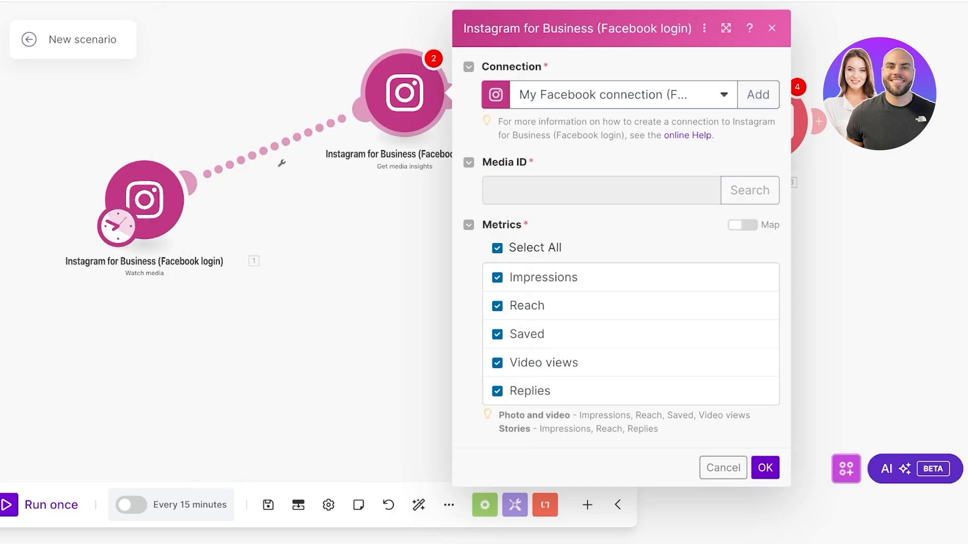
click(749, 190)
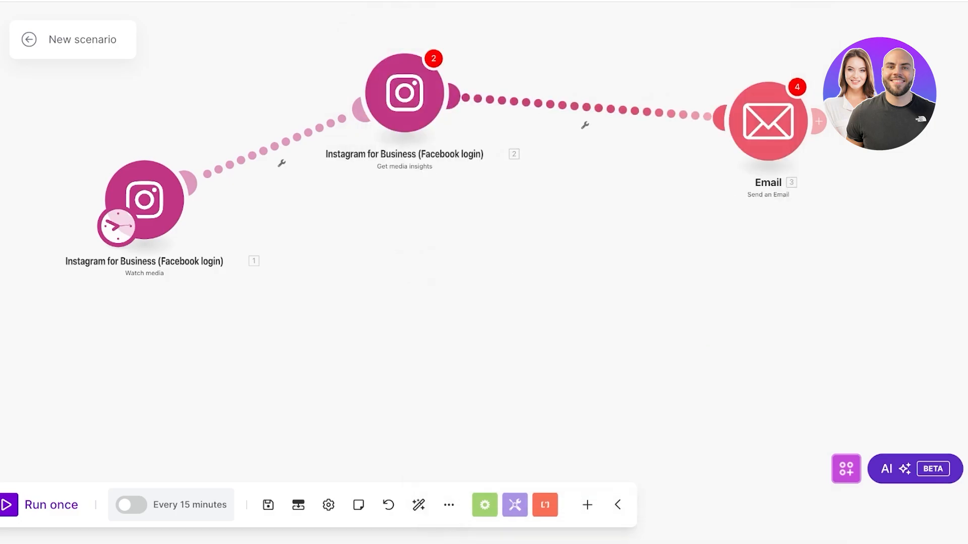
Search the page's posts to pick the insights Media ID, then open the Team dashboard
click(404, 91)
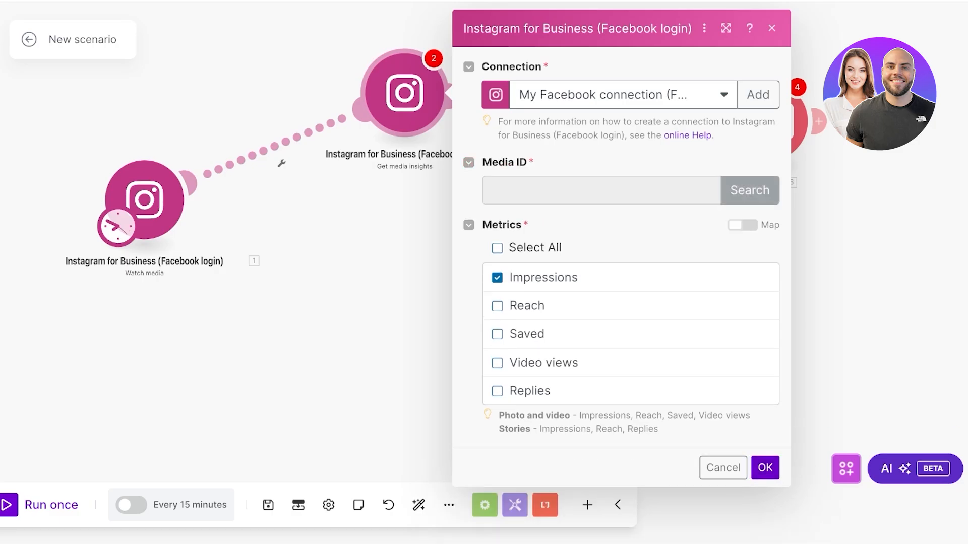
click(749, 190)
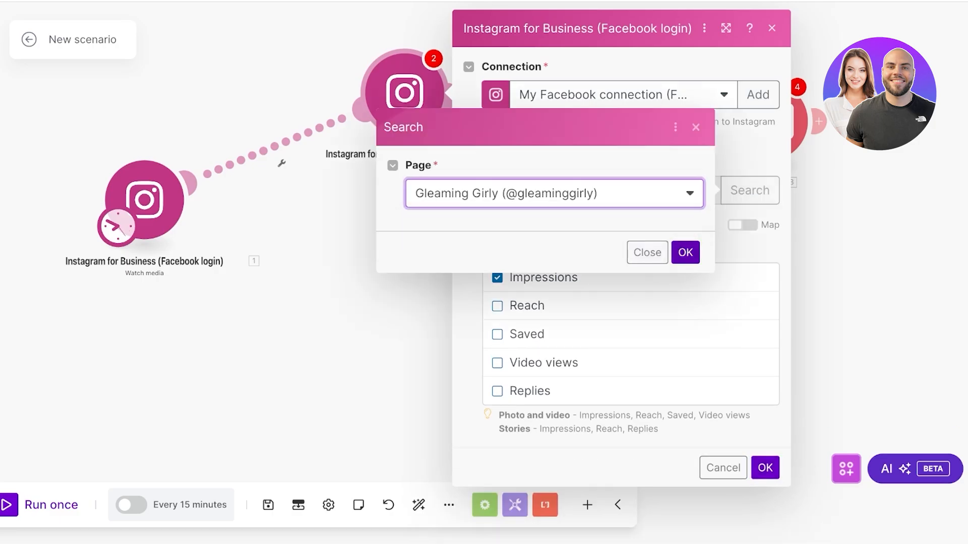
click(685, 252)
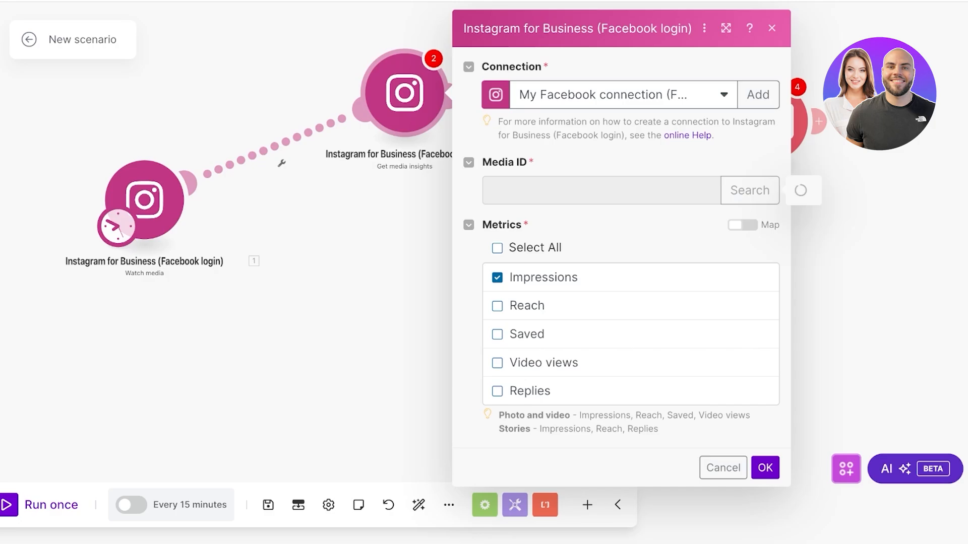
click(750, 190)
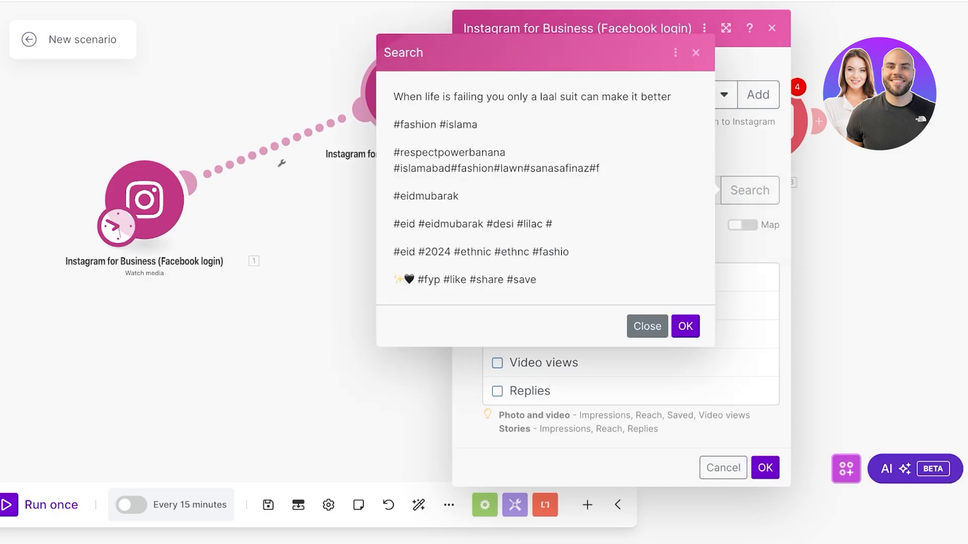
click(647, 326)
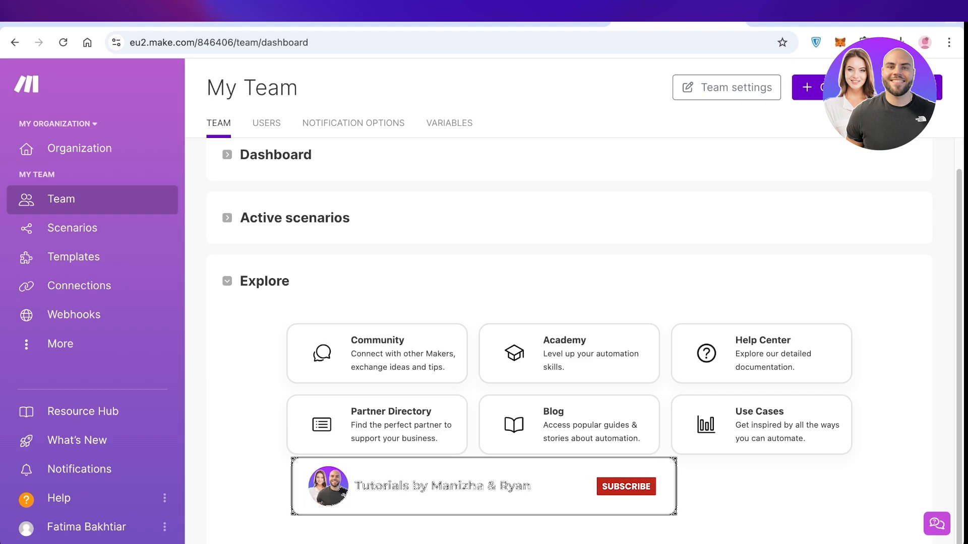
click(626, 487)
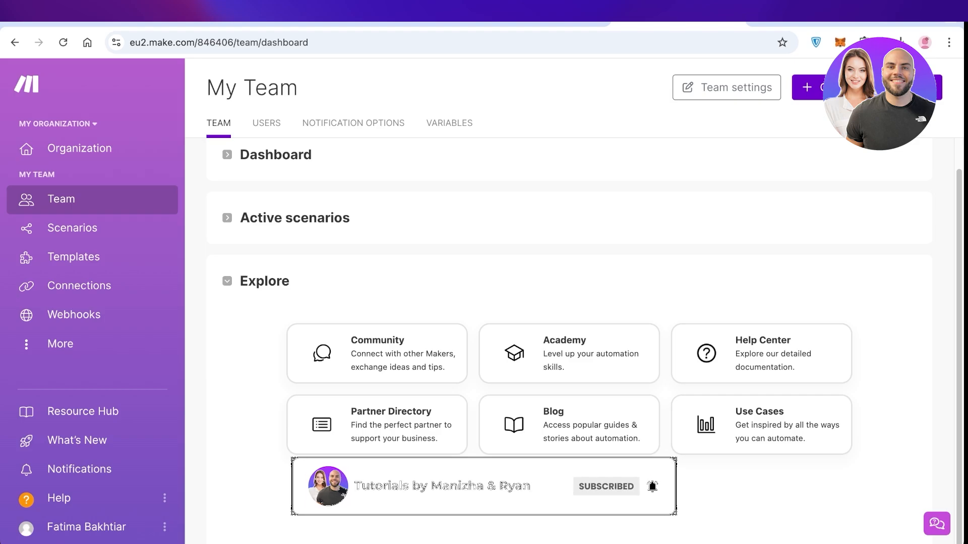